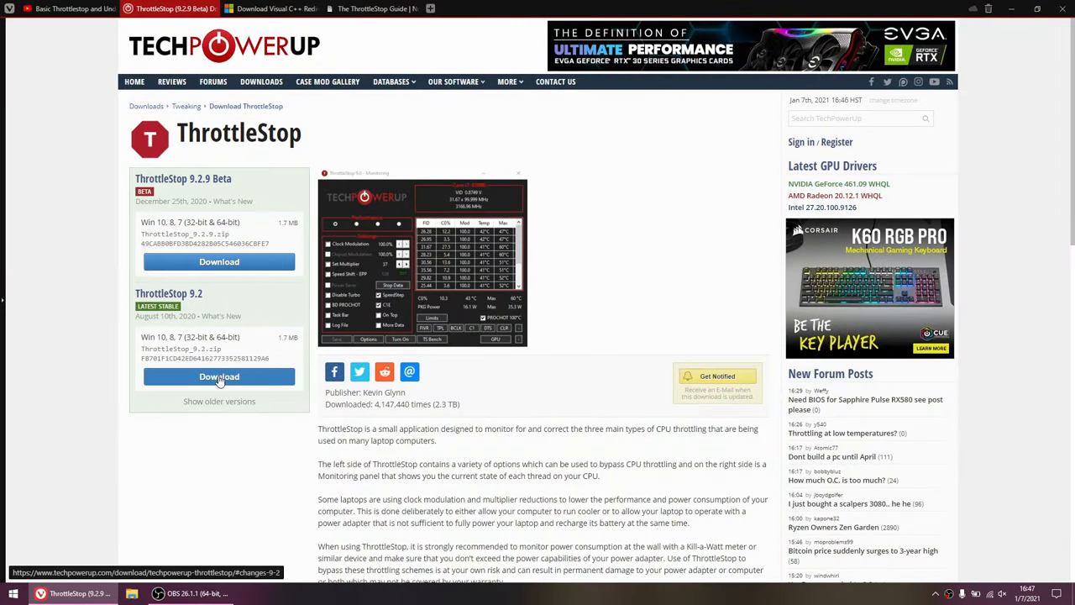
# - Download the ThrottleStop 9.2 stable zip and open it from the Downloads panel
pyautogui.click(219, 376)
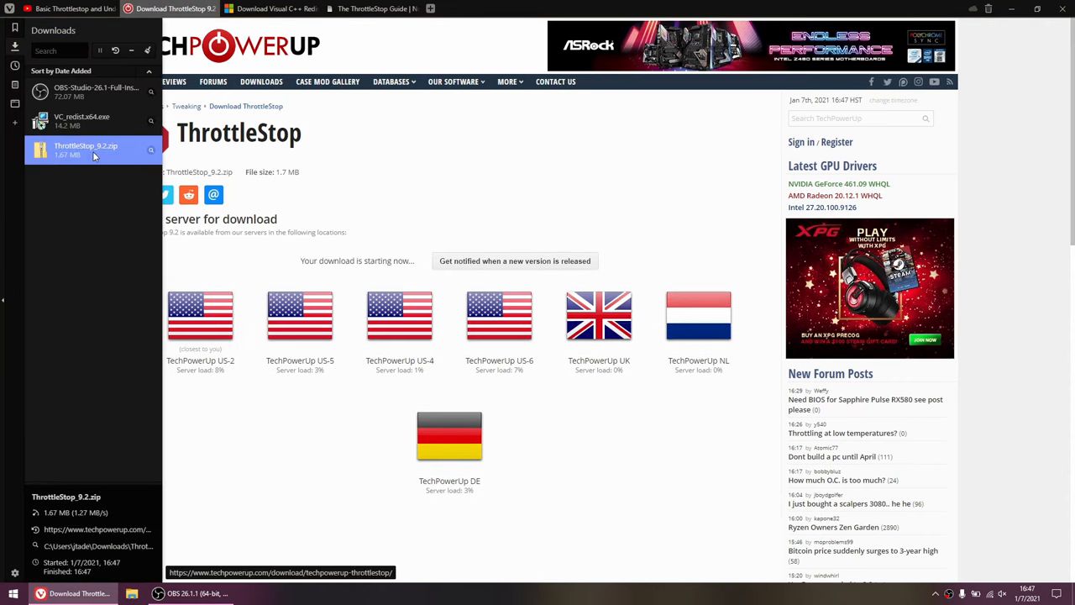
pyautogui.doubleClick(86, 149)
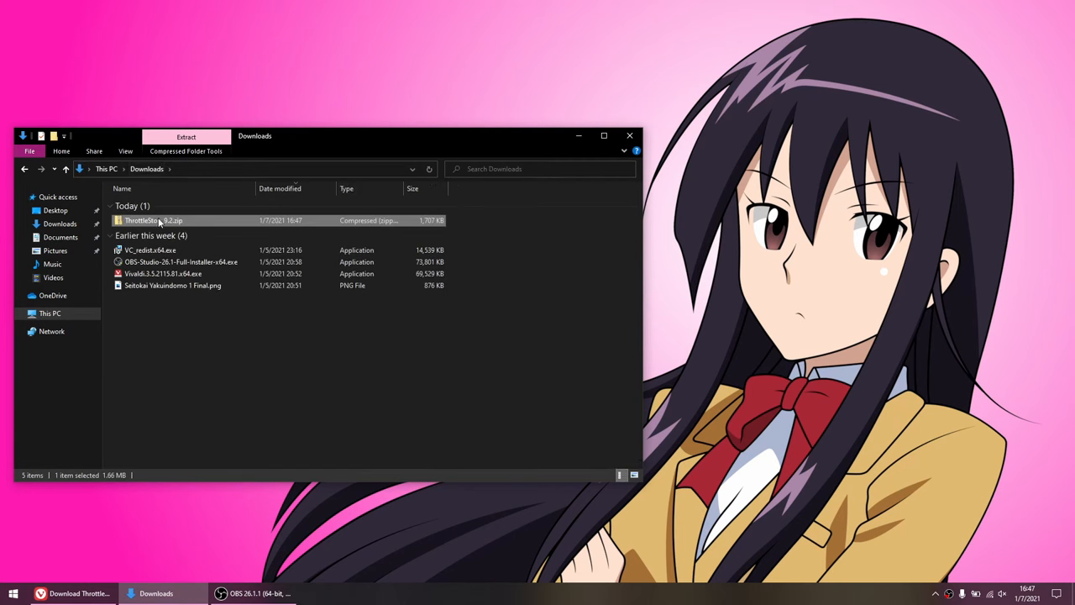
# - Extract the zip into a ThrottleStop_9.2 folder and move it to Program Files
pyautogui.click(185, 136)
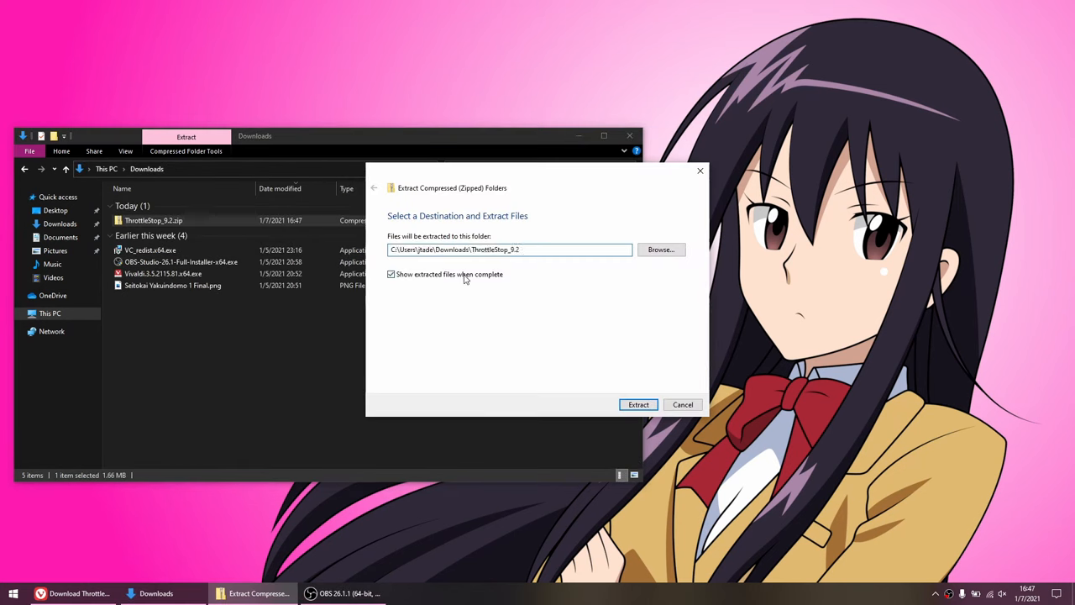
pyautogui.click(639, 404)
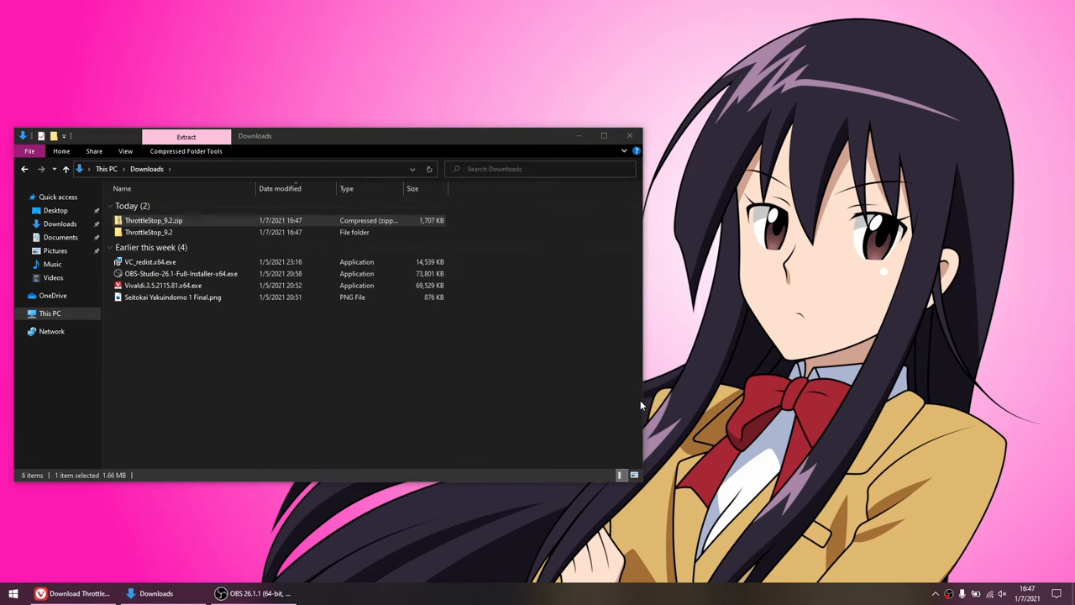
pyautogui.click(149, 232)
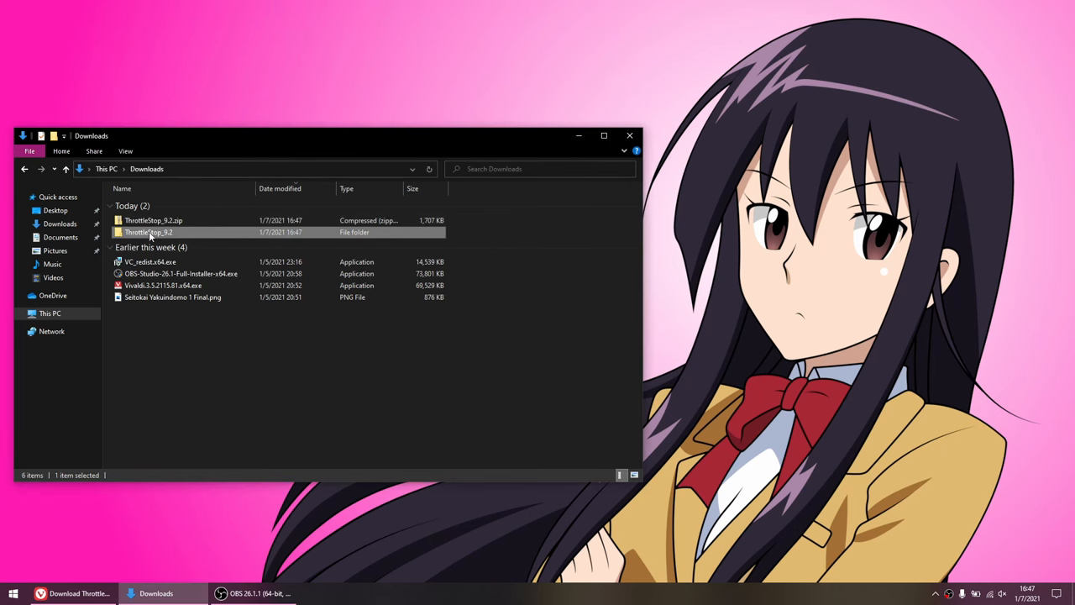
pyautogui.rightClick(149, 232)
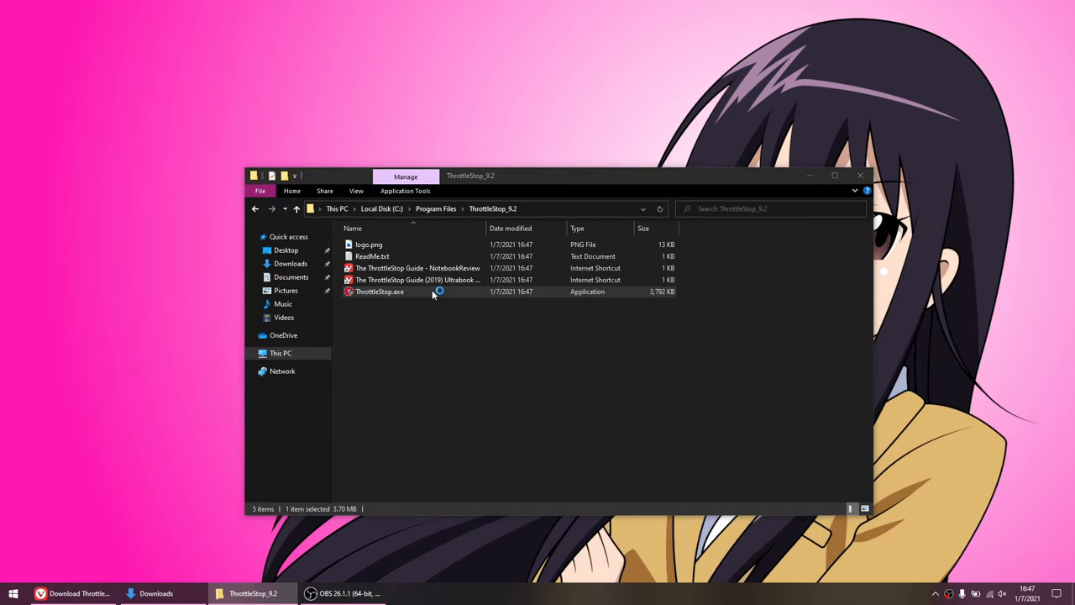
# - Launch ThrottleStop.exe and accept the risk warning and HWiNFO notice
pyautogui.doubleClick(380, 291)
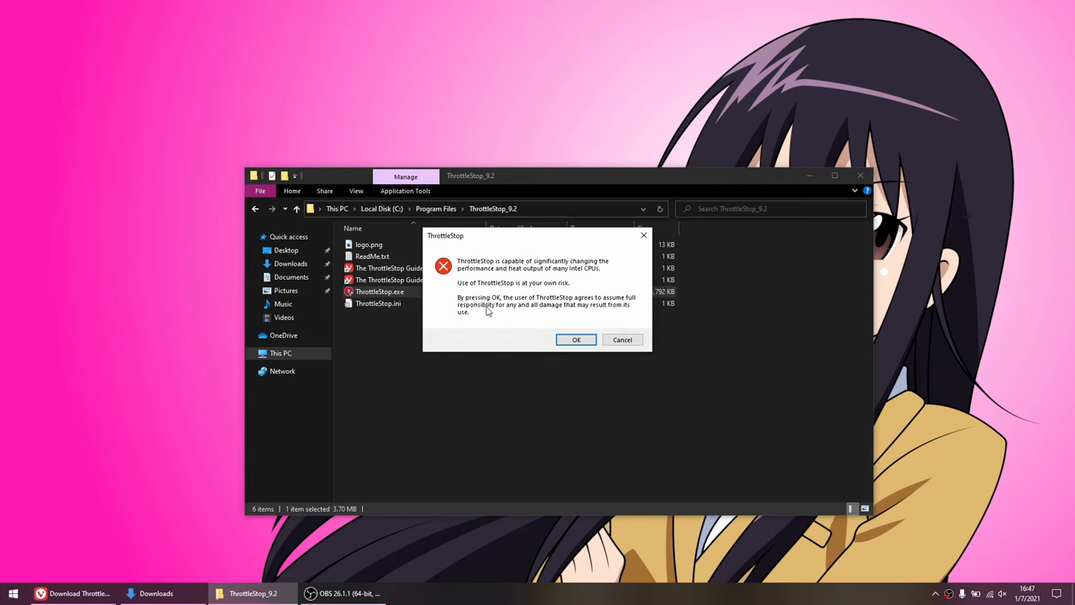
pyautogui.click(575, 339)
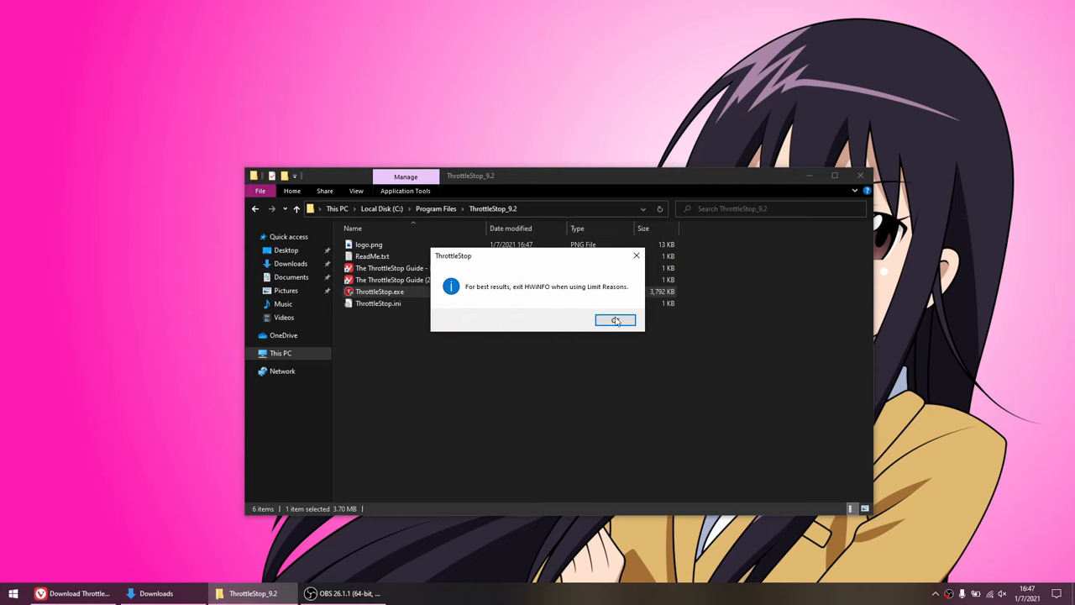
pyautogui.click(615, 320)
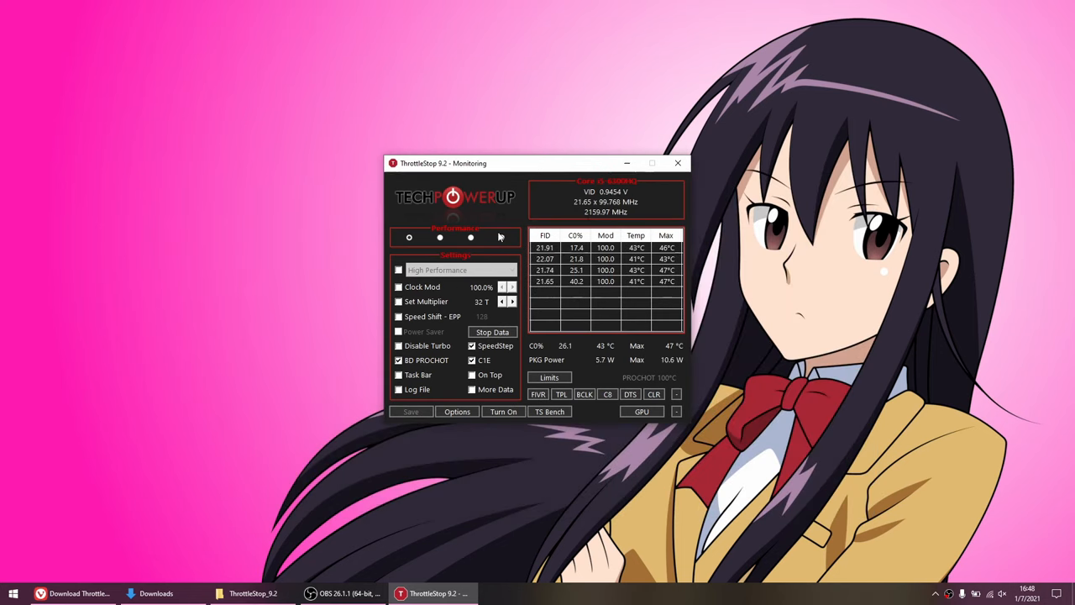
# - Turn ThrottleStop on with Speed Shift EPP at 128 and check CPU load in Task Manager
pyautogui.click(410, 237)
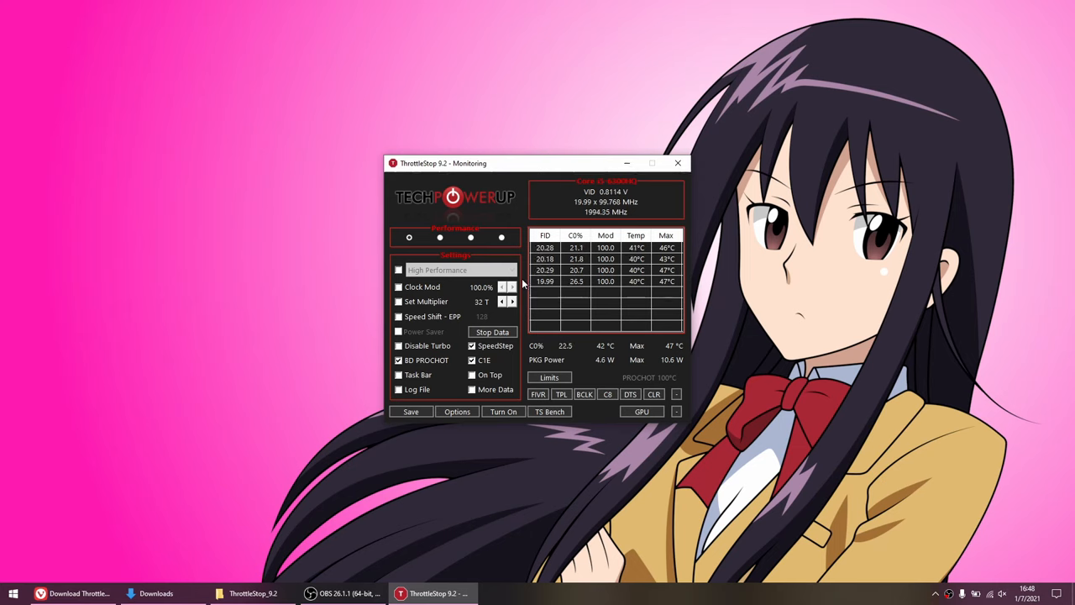
pyautogui.click(503, 412)
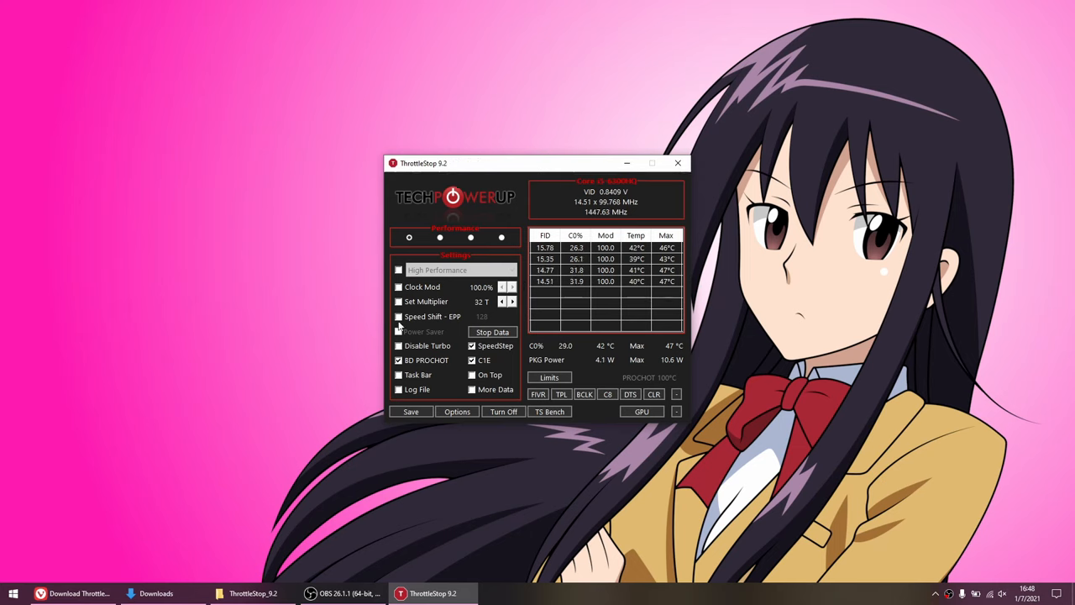
pyautogui.click(399, 316)
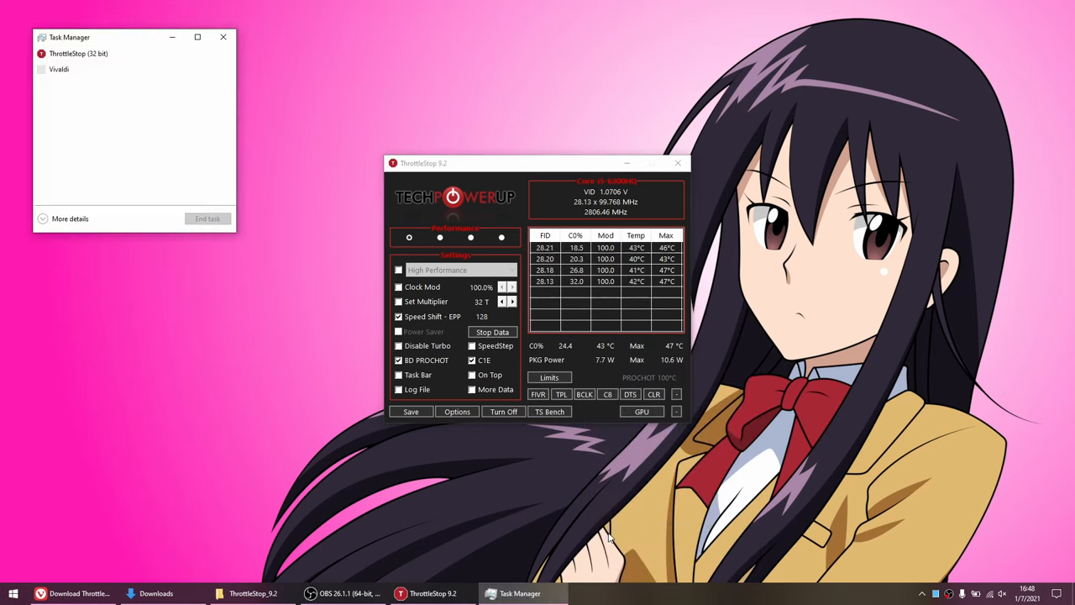
pyautogui.click(70, 218)
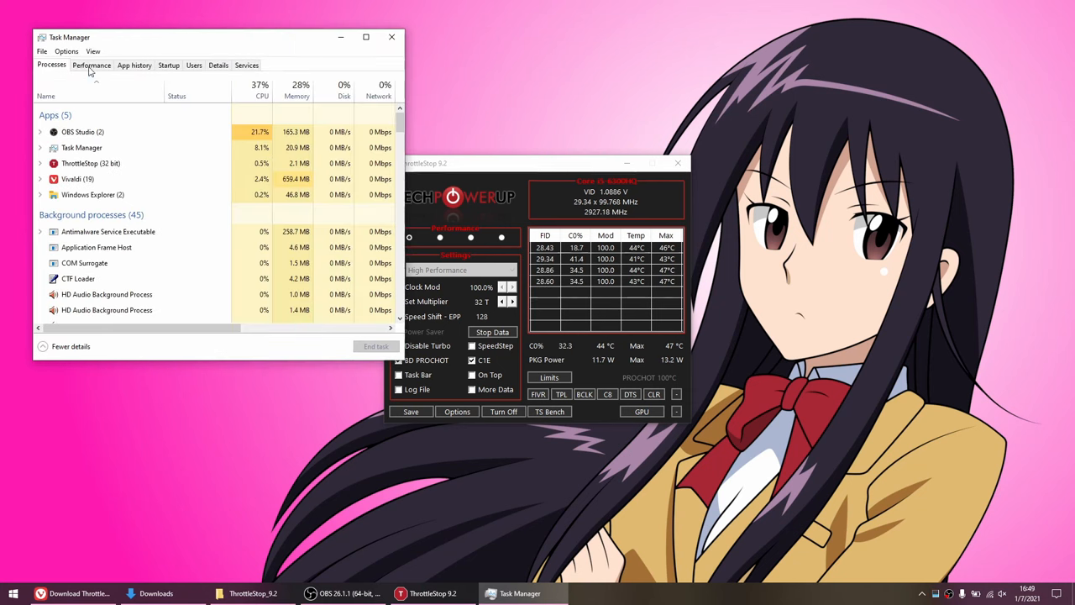
pyautogui.click(92, 64)
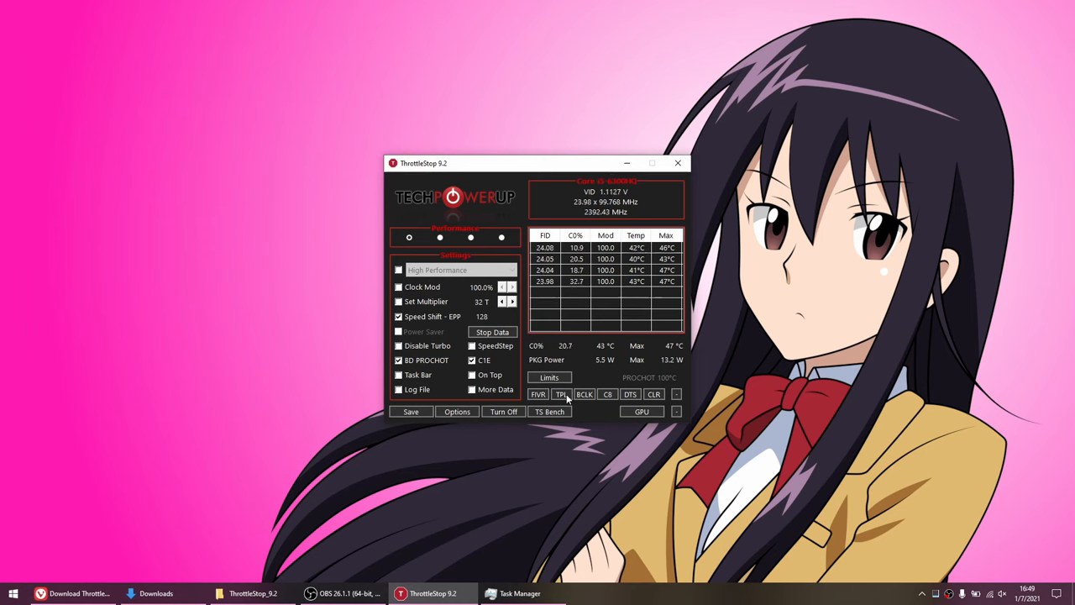
# - In TPL, enable Speed Shift at ThrottleStop startup, then lower the Performance EPP to 20
pyautogui.click(560, 394)
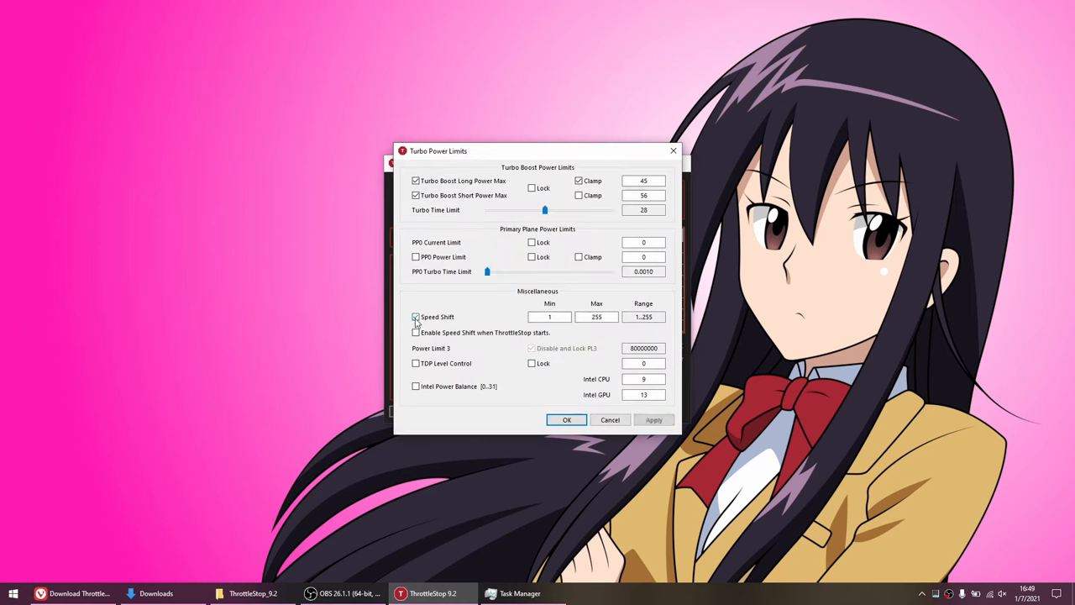
pyautogui.click(415, 316)
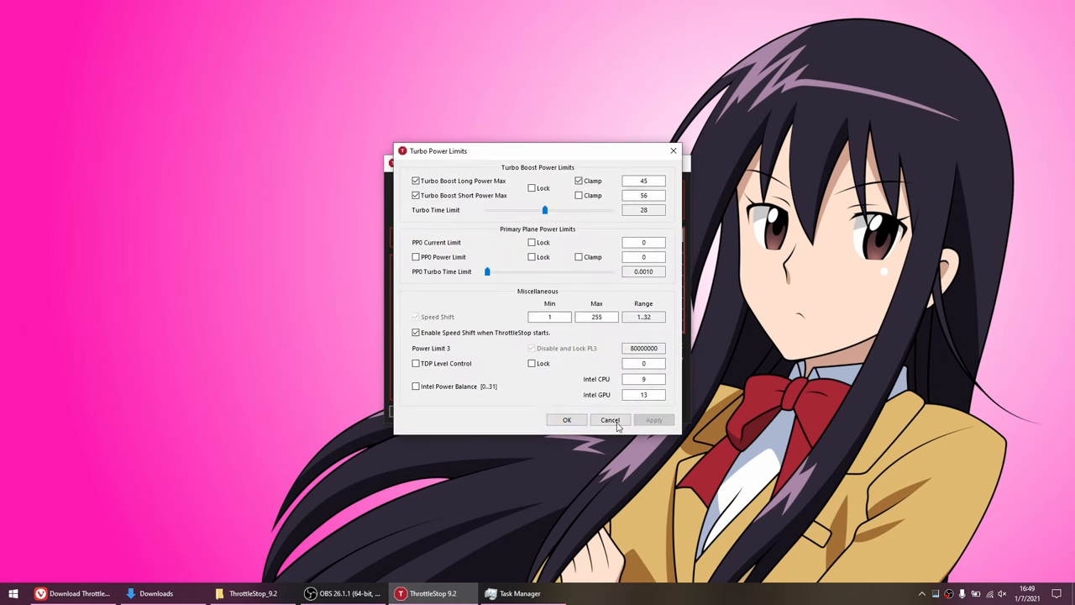
pyautogui.click(609, 420)
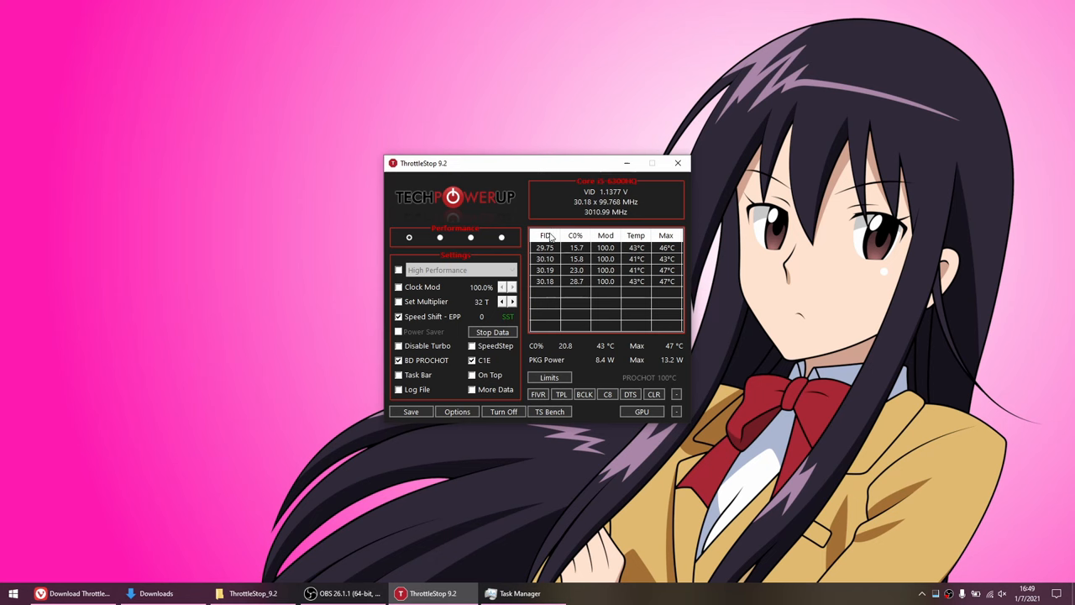
pyautogui.moveTo(537, 163); pyautogui.dragTo(538, 179)
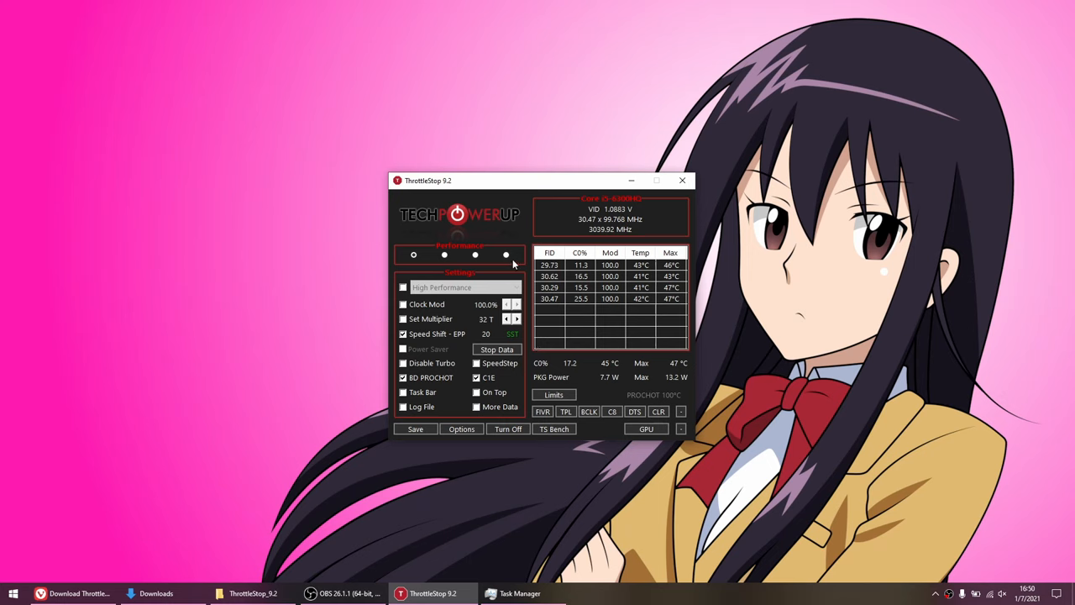
# - Set Battery profile to EPP 160 with Power Saver, and Performance to High Performance
pyautogui.click(477, 363)
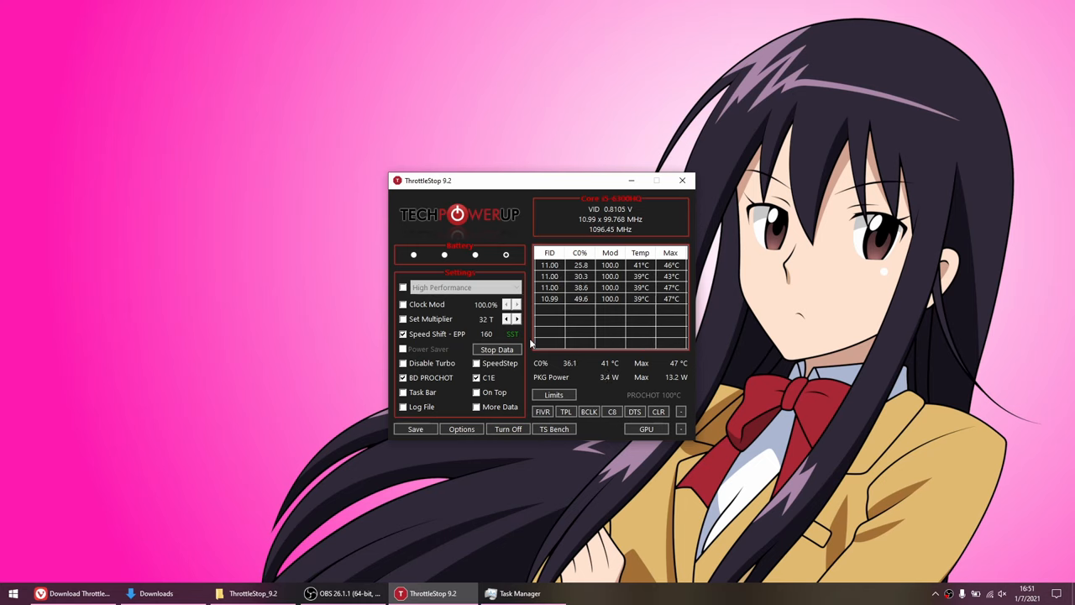
pyautogui.click(413, 255)
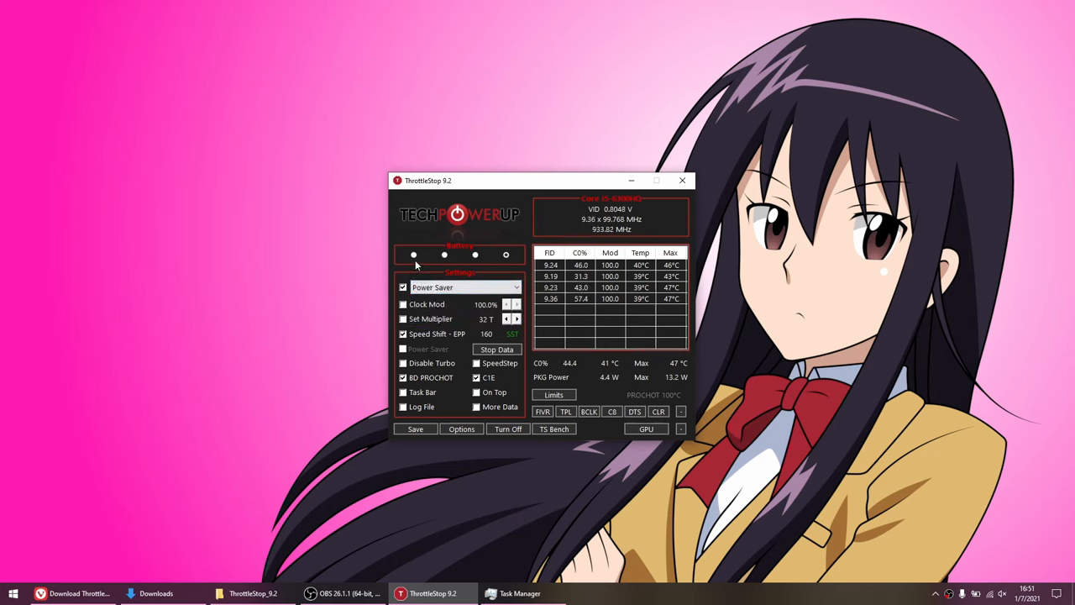
pyautogui.click(464, 288)
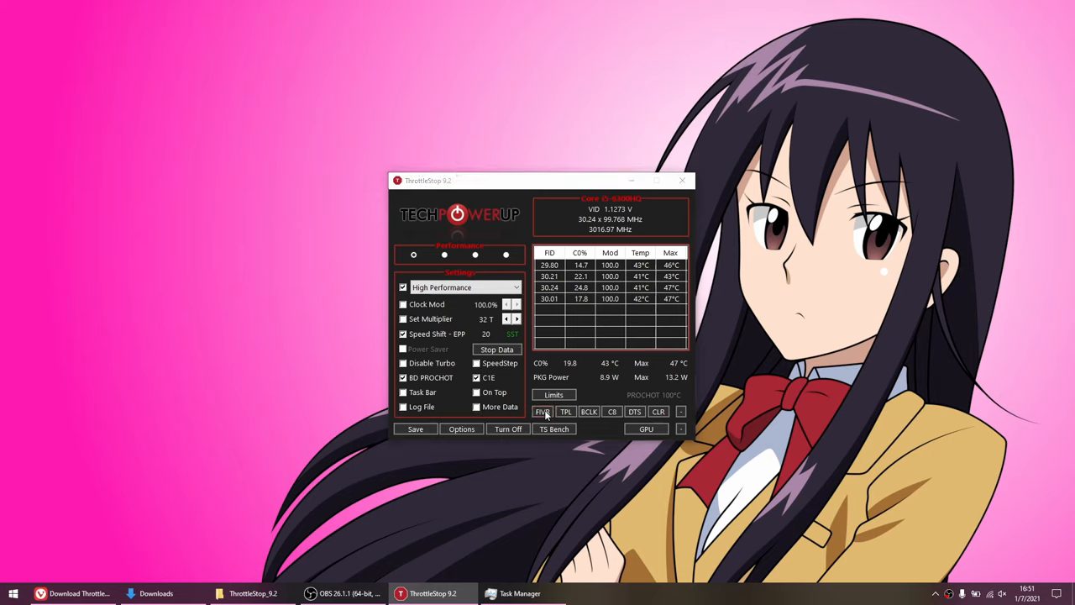
# - Show the Turbo FIVR Control window with the Performance profile's default voltages
pyautogui.click(542, 412)
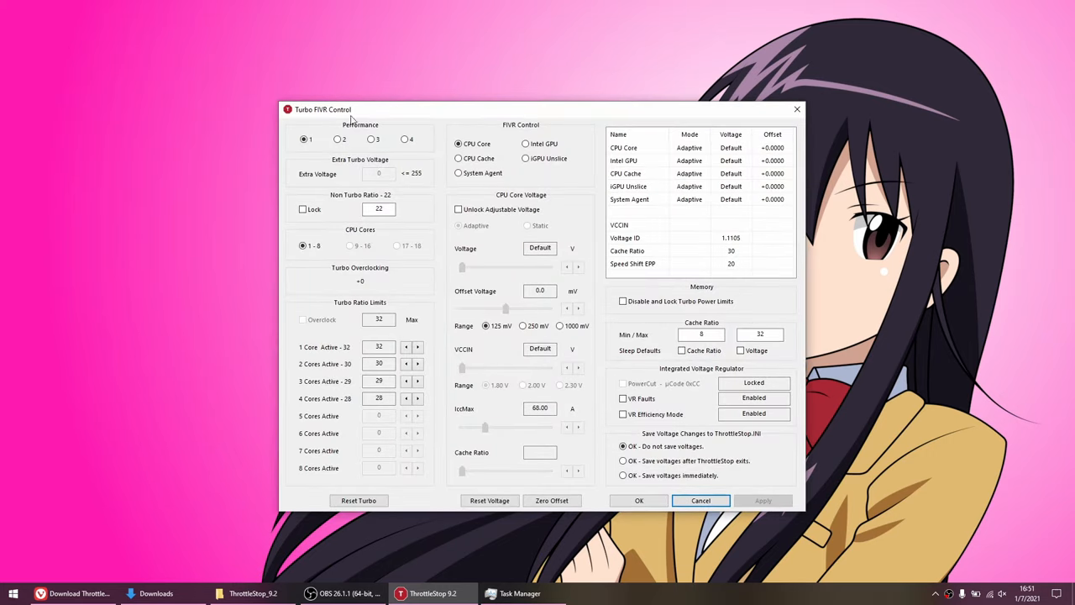
pyautogui.click(404, 138)
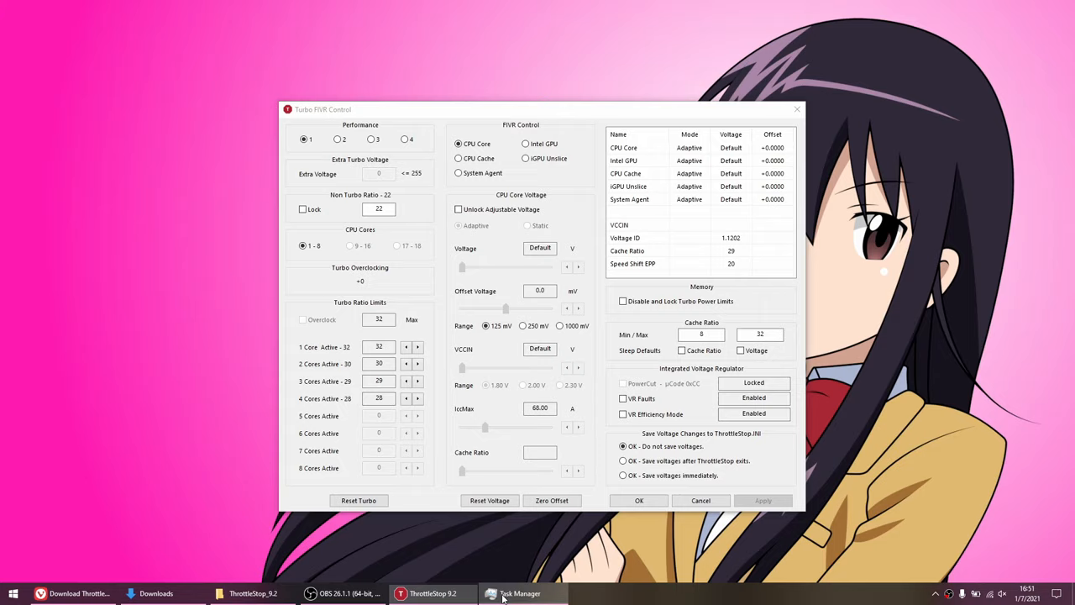
pyautogui.click(519, 593)
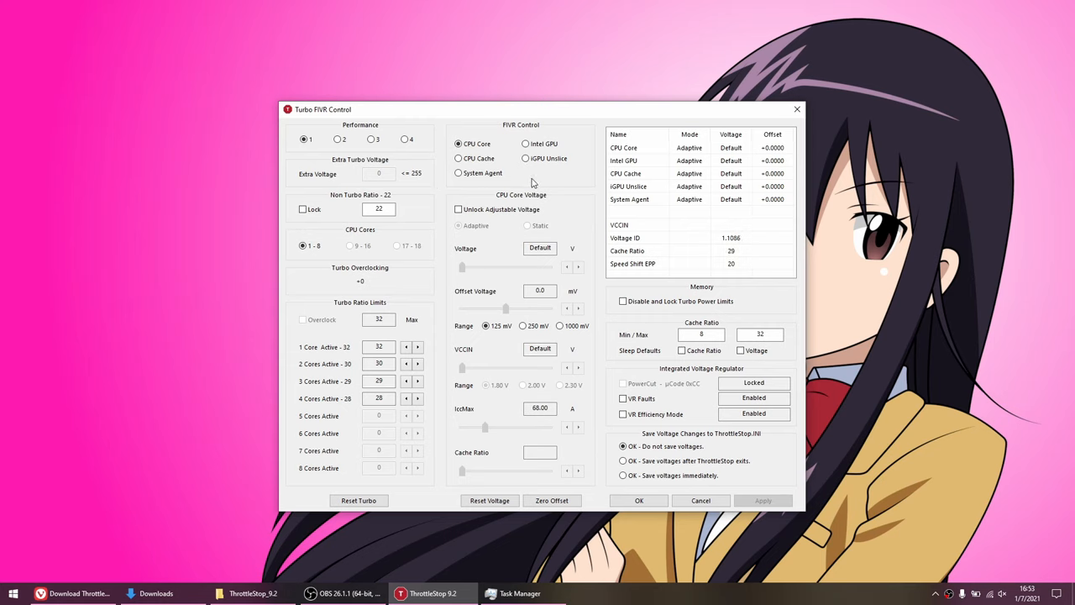
pyautogui.click(459, 158)
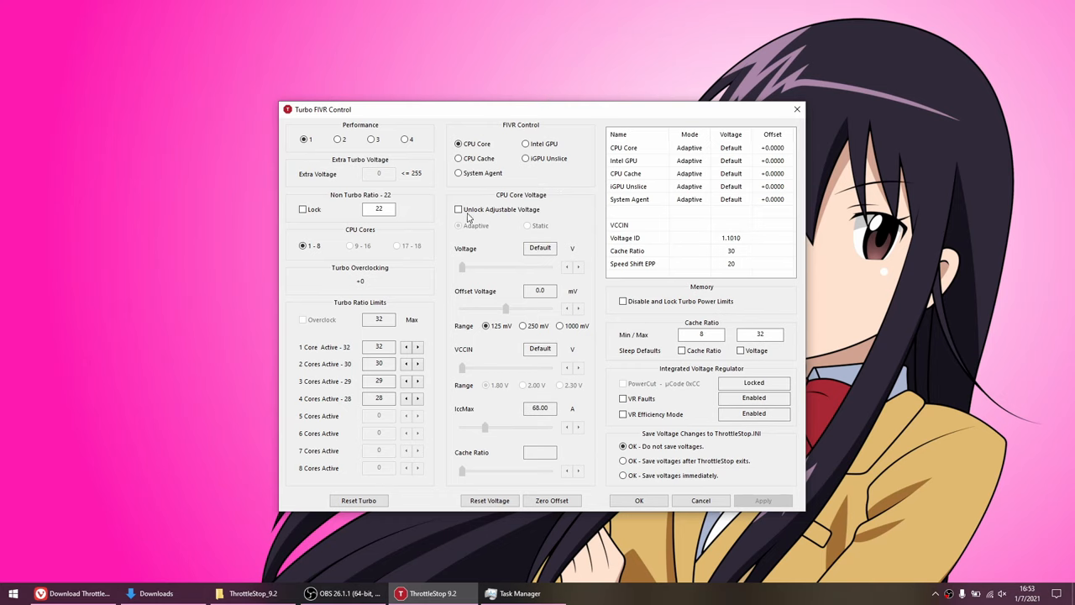
# - Unlock CPU Core voltage and drag its offset to about -99.6 mV, not yet applied
pyautogui.click(458, 209)
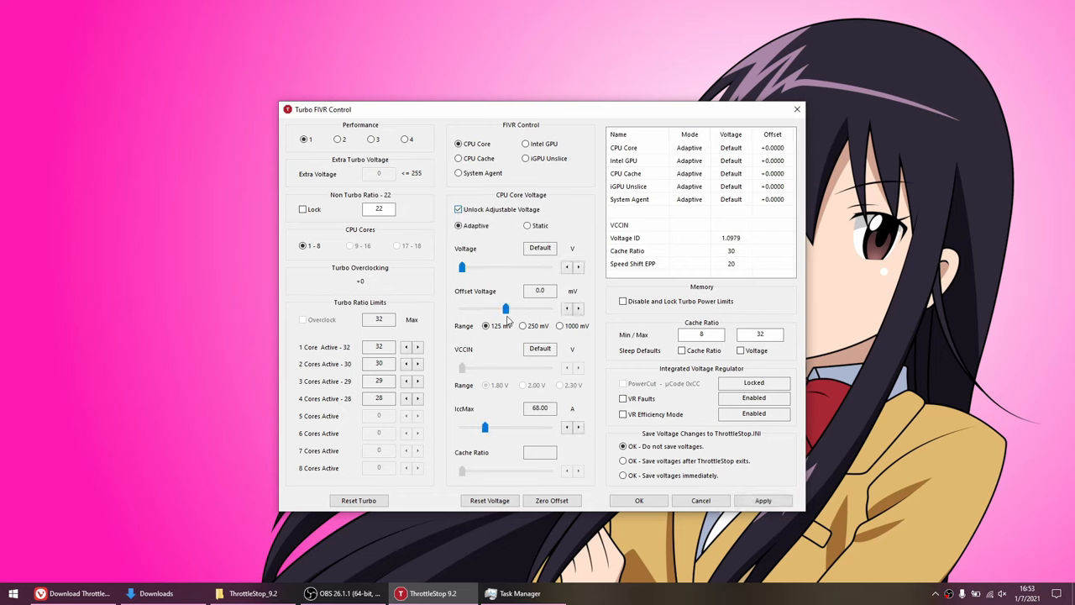
pyautogui.moveTo(505, 309); pyautogui.dragTo(486, 309)
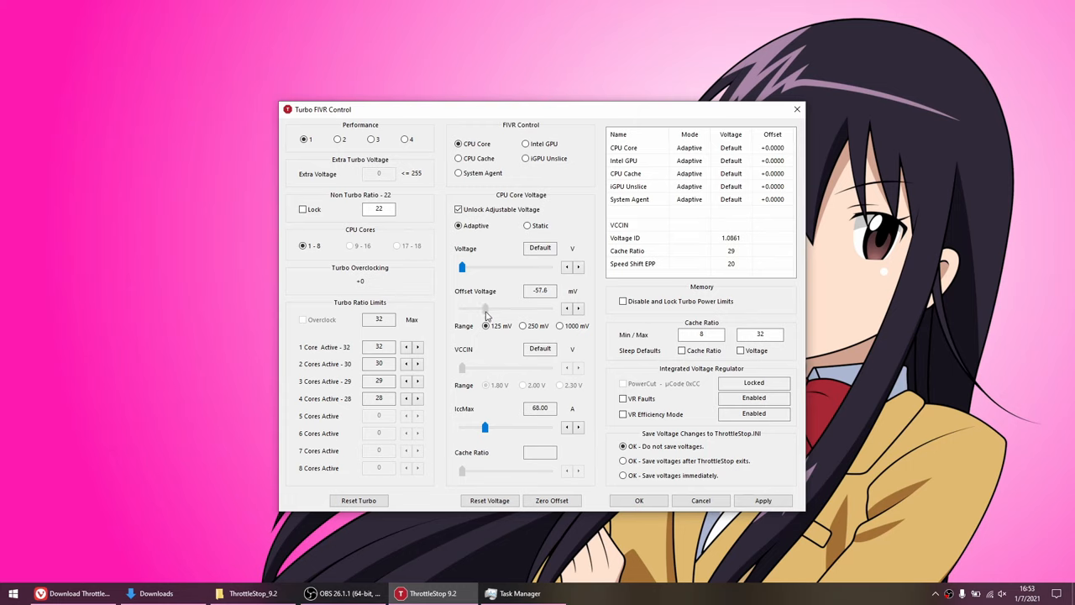
pyautogui.moveTo(487, 308); pyautogui.dragTo(504, 308)
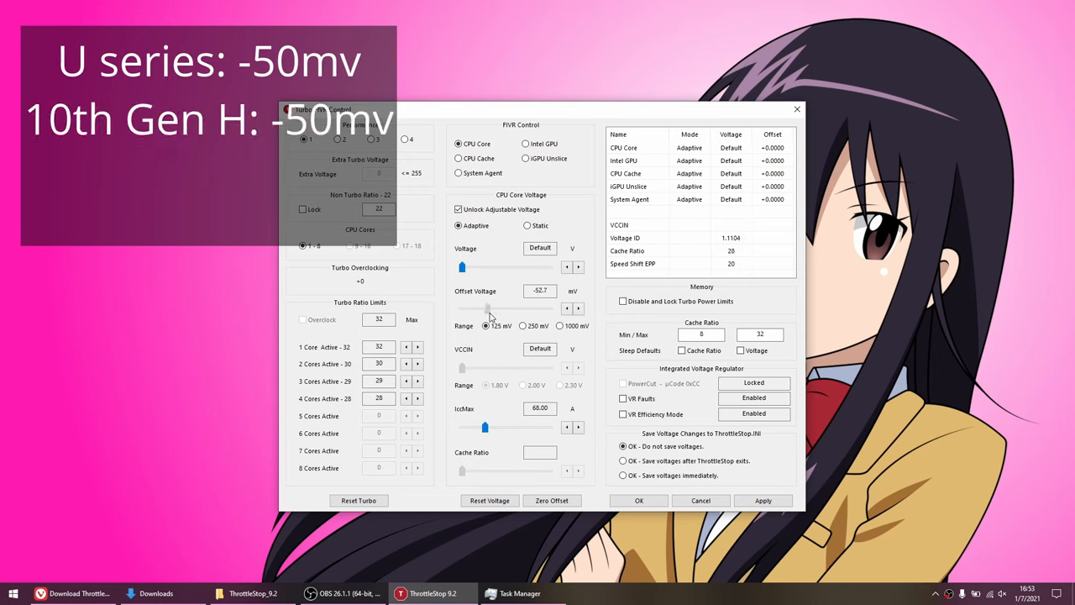
pyautogui.moveTo(485, 308); pyautogui.dragTo(489, 308)
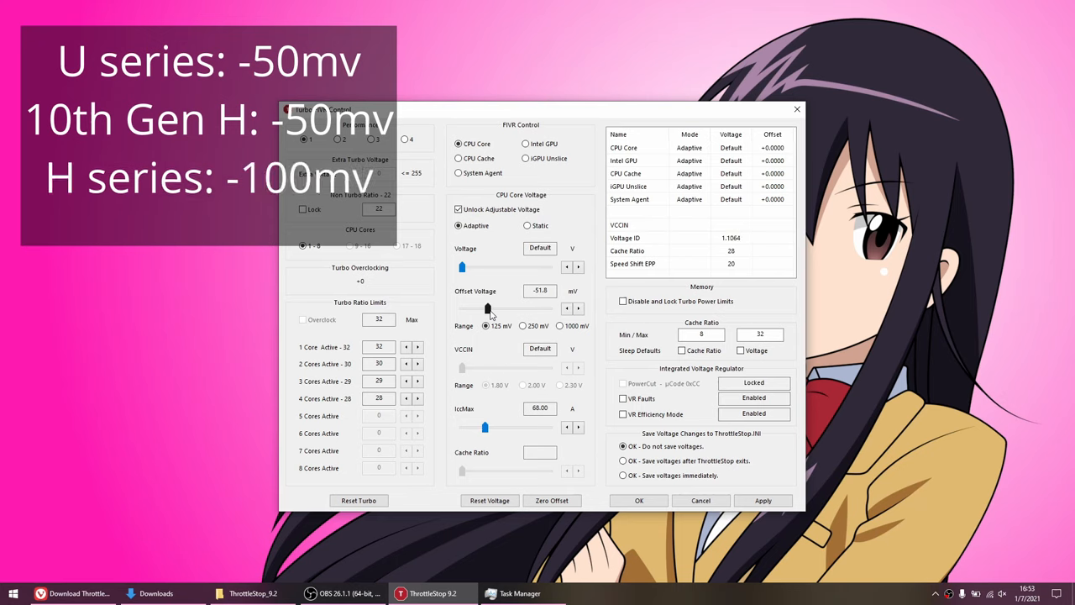
pyautogui.moveTo(488, 309); pyautogui.dragTo(472, 310)
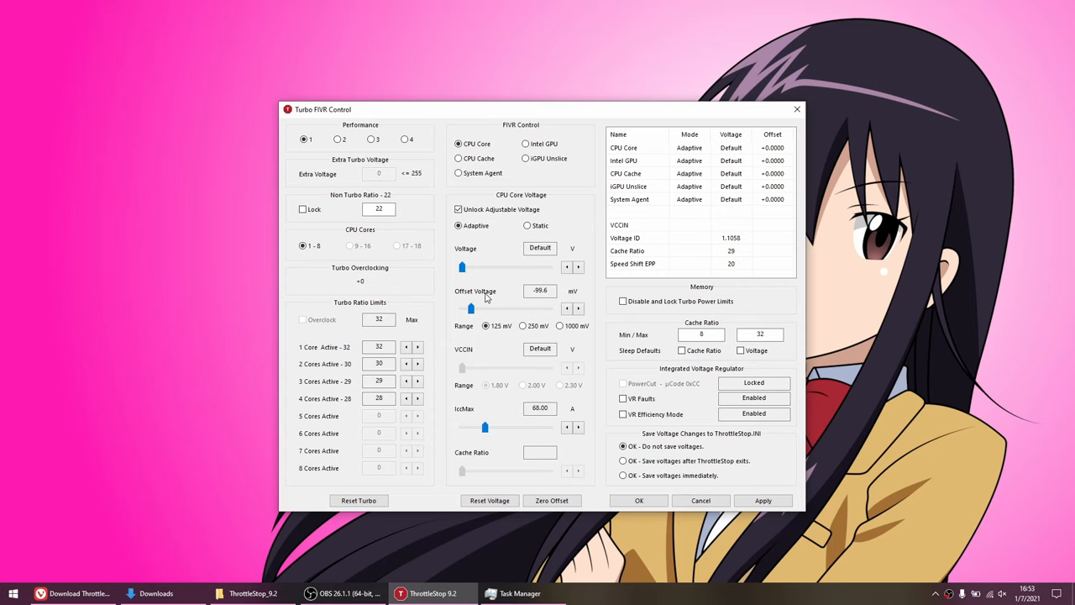
pyautogui.click(520, 593)
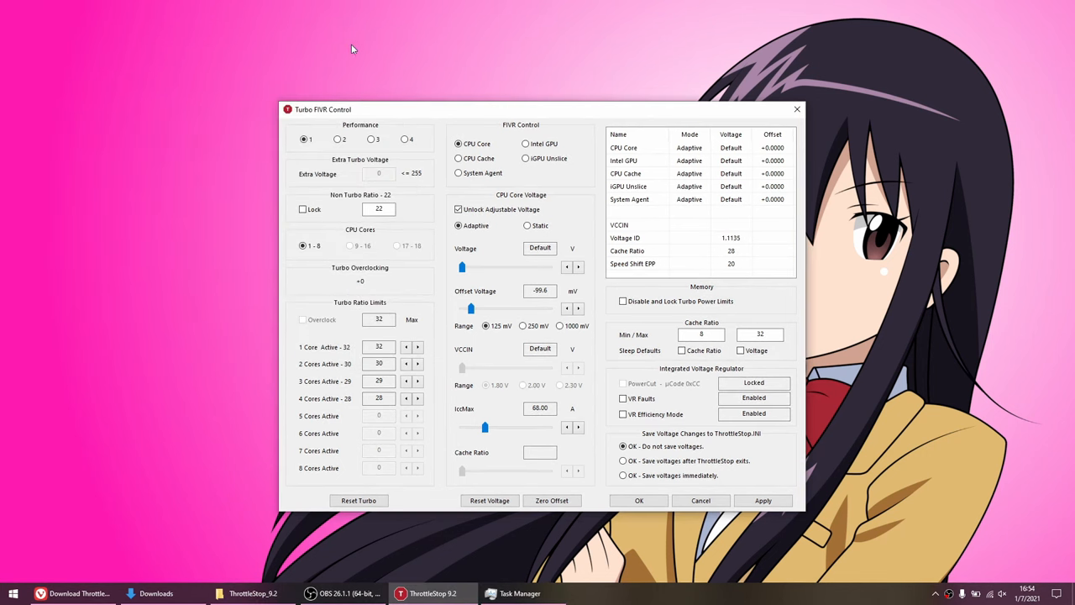
# - Unlock CPU Cache voltage and drag its offset negative, with Core reading -100.6 mV
pyautogui.click(459, 158)
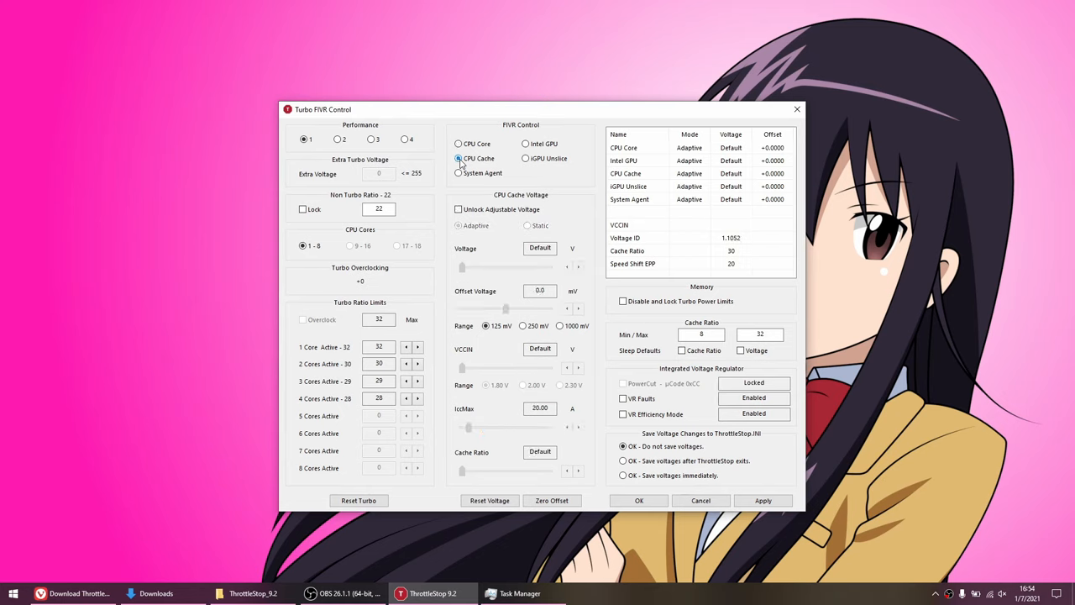
pyautogui.click(459, 209)
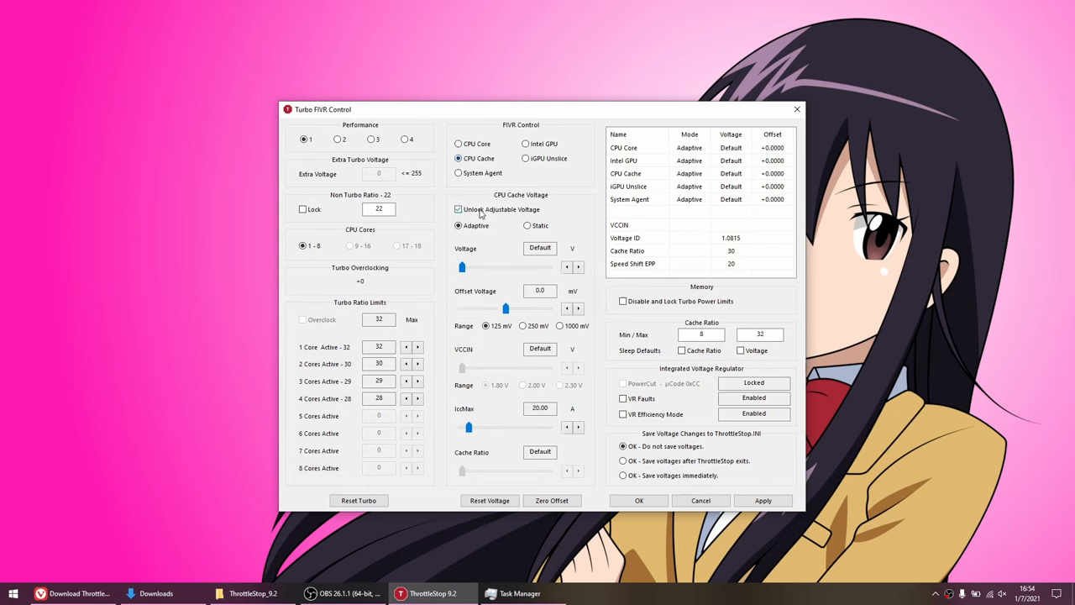
pyautogui.moveTo(506, 308); pyautogui.dragTo(487, 308)
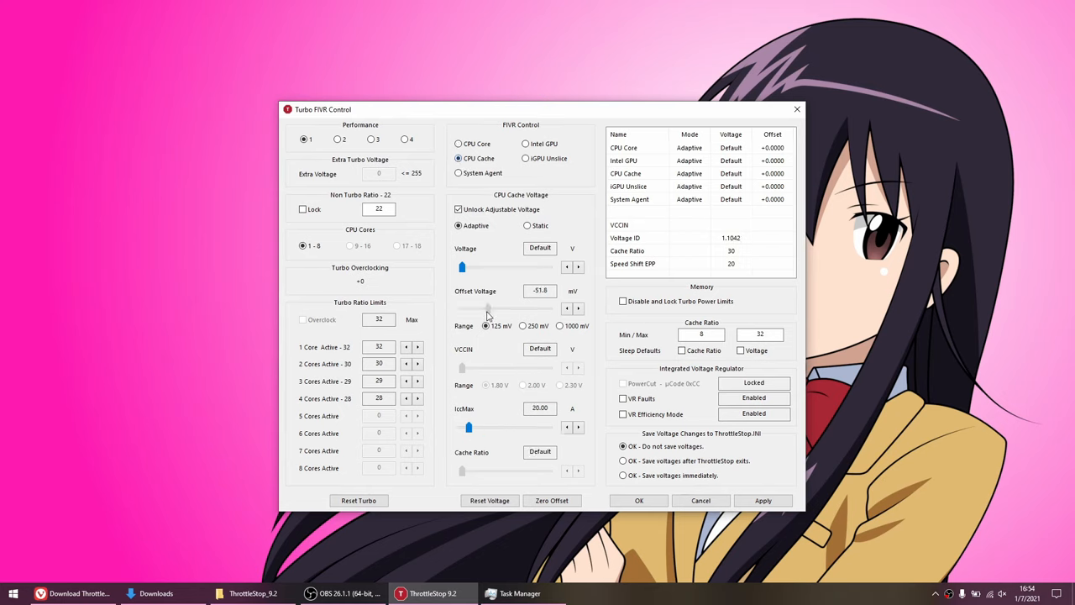
pyautogui.moveTo(487, 309); pyautogui.dragTo(470, 308)
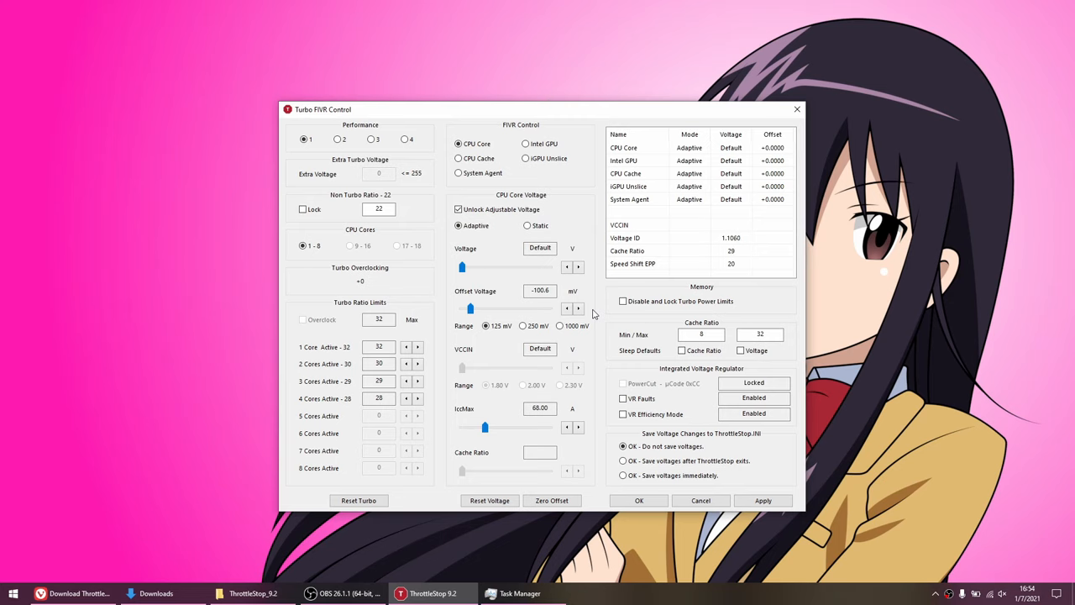
# - Deepen the CPU Core and CPU Cache offsets to -150.4 mV each
pyautogui.moveTo(461, 309); pyautogui.dragTo(469, 309)
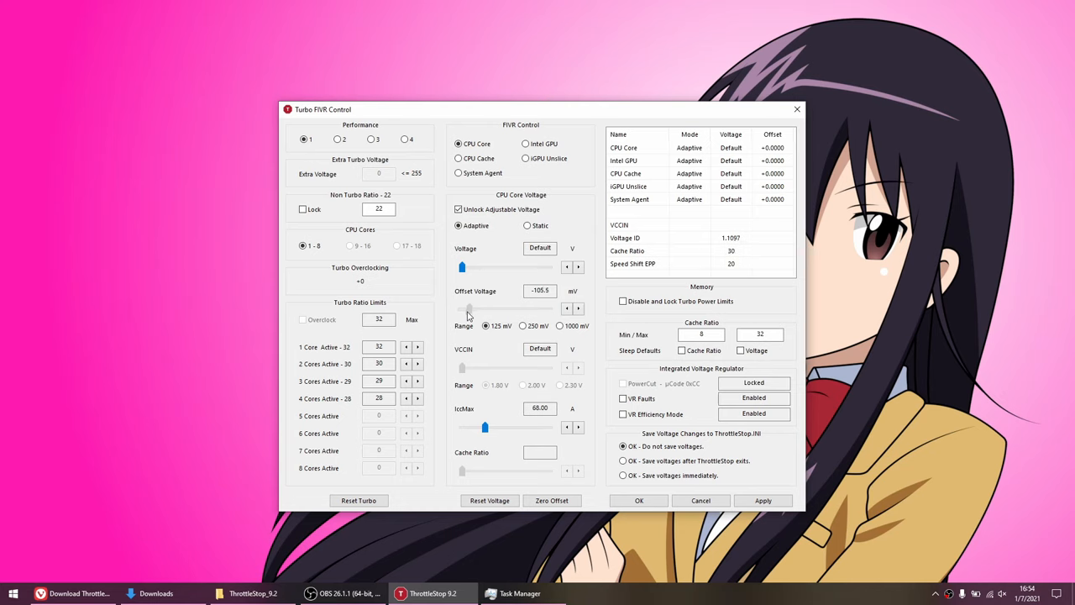
pyautogui.moveTo(470, 309); pyautogui.dragTo(469, 313)
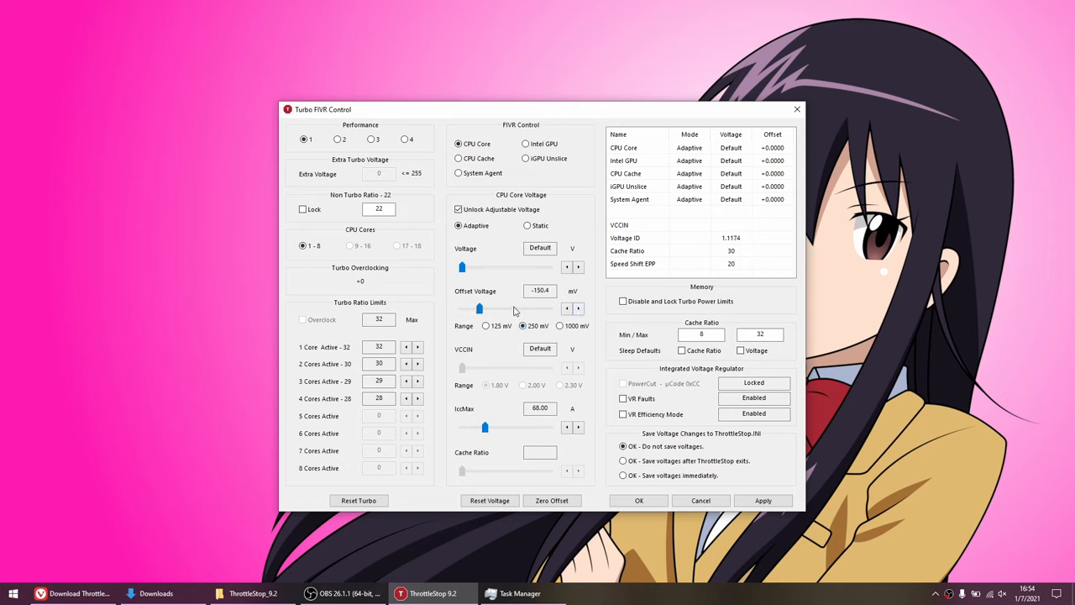
pyautogui.click(459, 158)
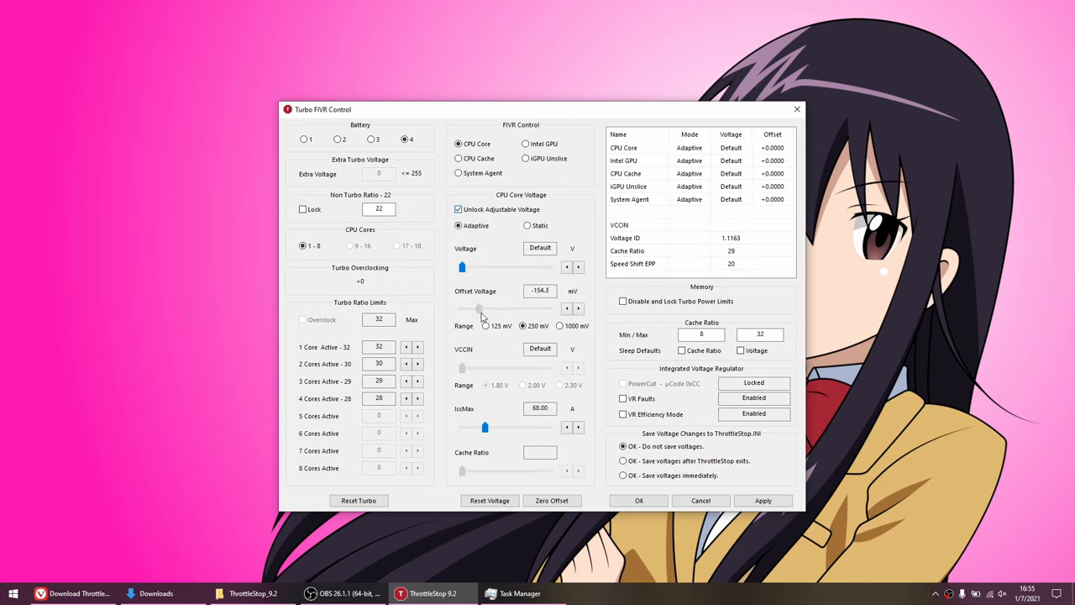
pyautogui.click(459, 158)
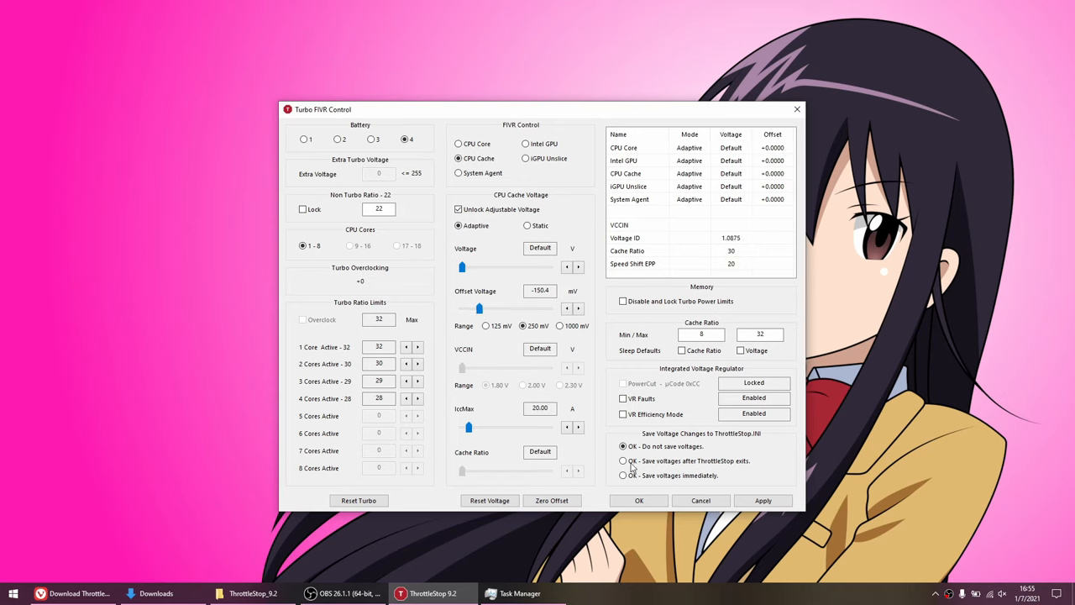
# - Save voltages after ThrottleStop exits, apply the undervolts and close FIVR
pyautogui.click(622, 461)
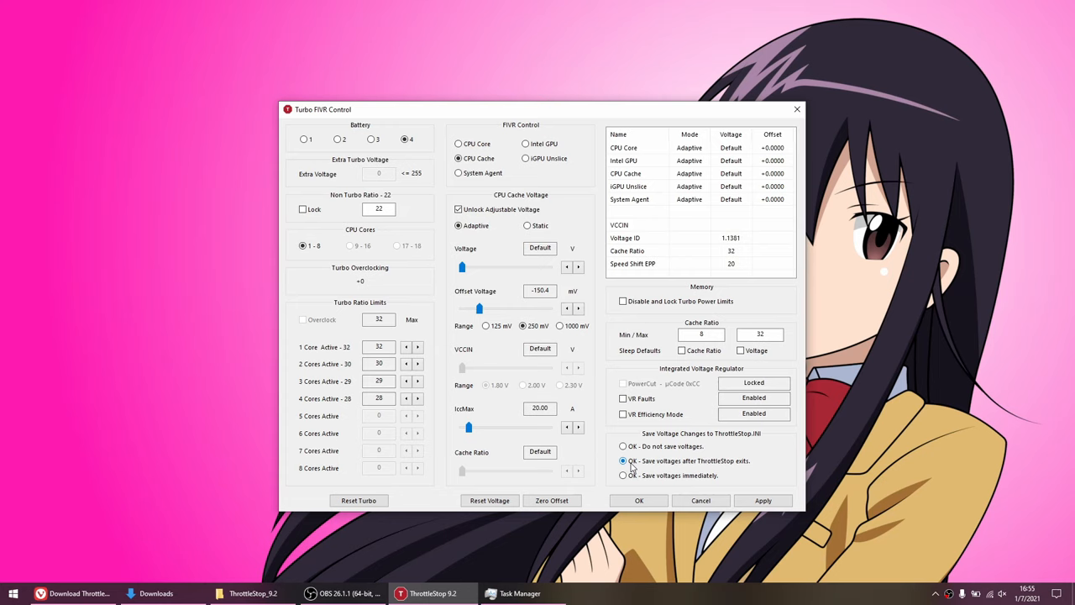
pyautogui.click(763, 500)
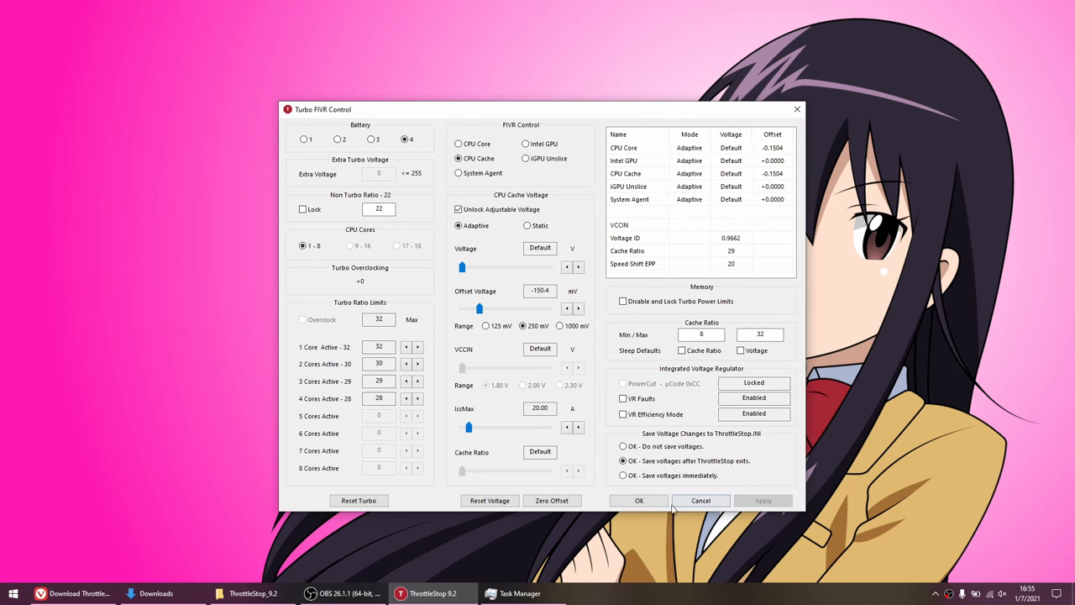
pyautogui.click(639, 500)
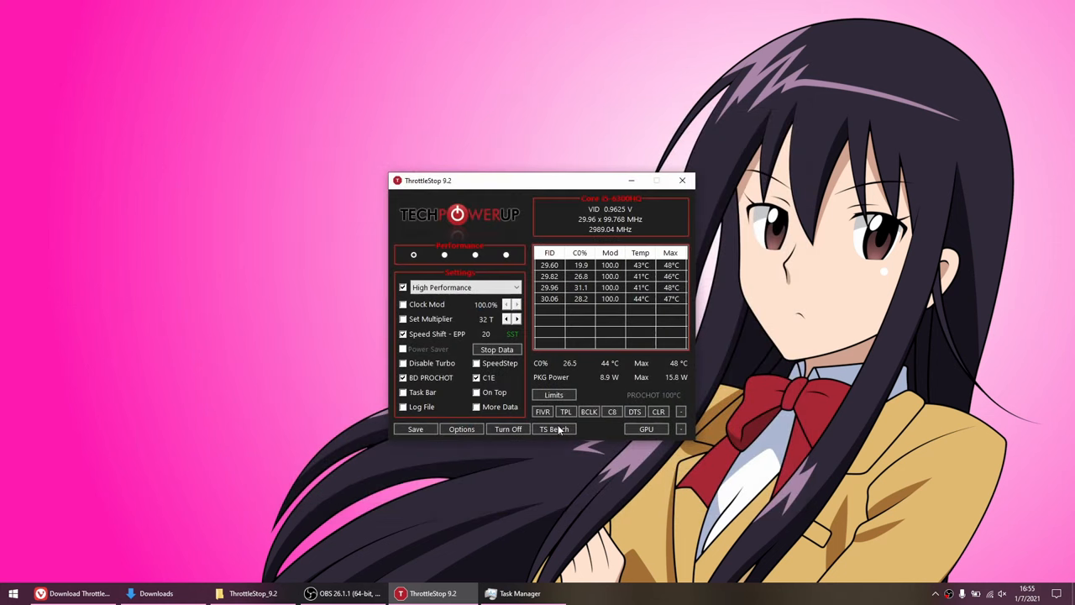
# - Run TS Bench at 4 threads, 96M, scoring 29.352, then close it
pyautogui.click(554, 428)
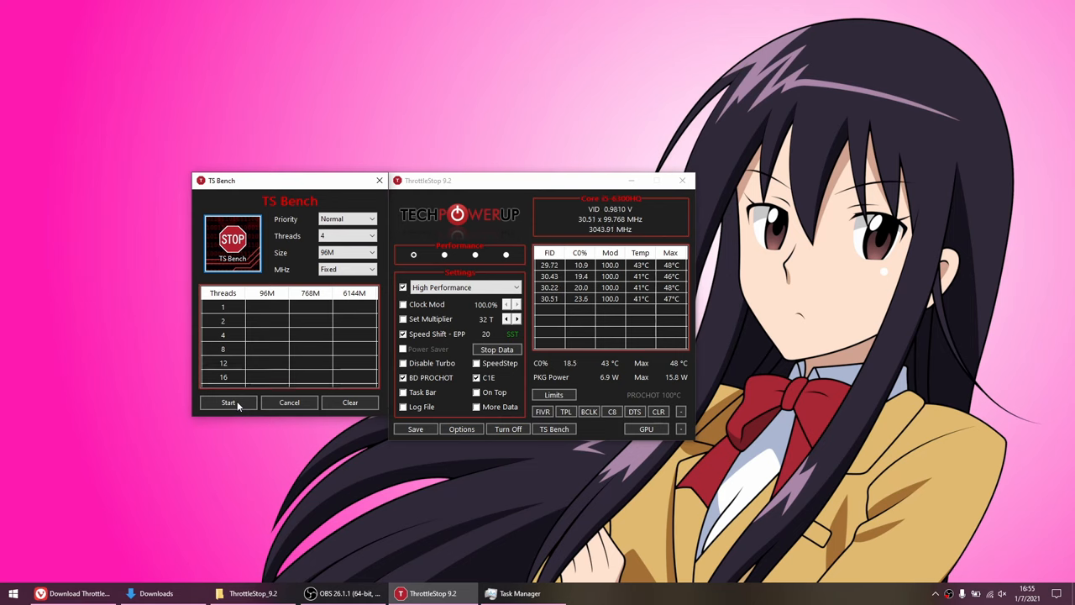
pyautogui.click(227, 402)
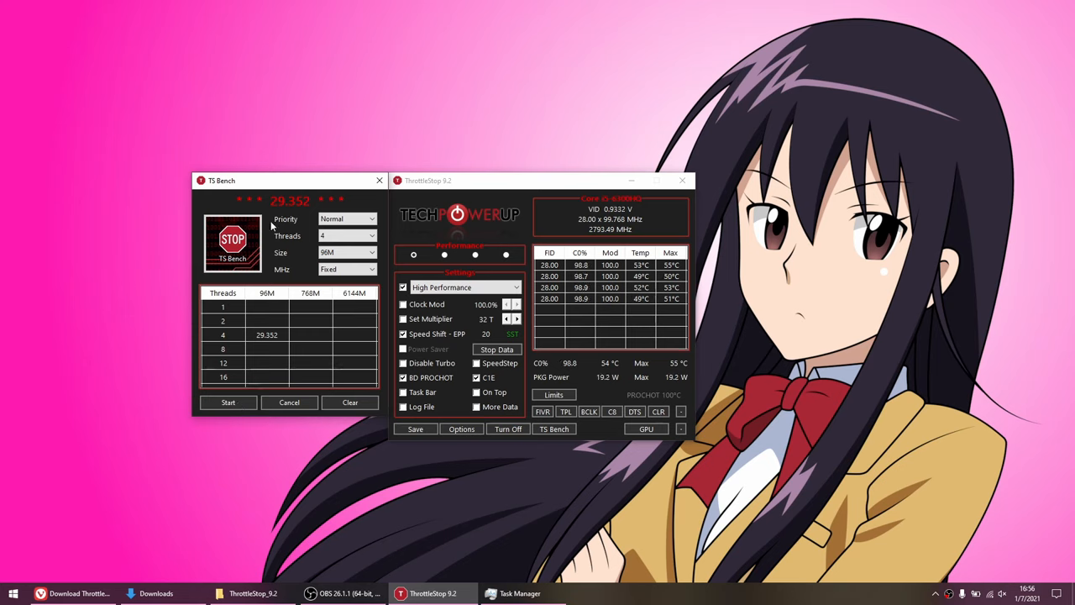
pyautogui.click(289, 402)
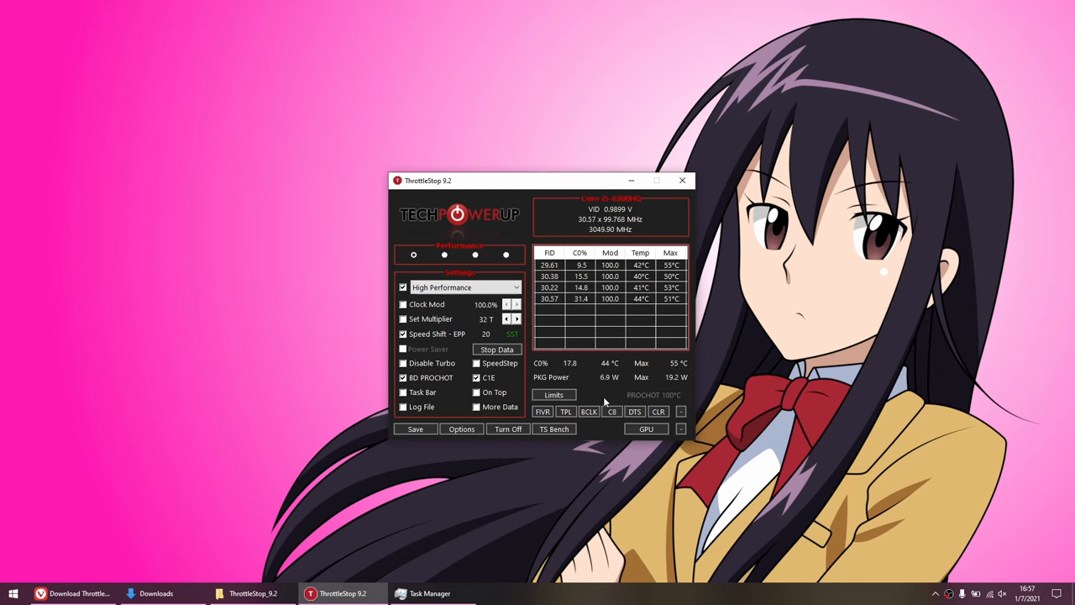
# - Return to the Turbo Power Limits window and switch off the long power limit clamp
pyautogui.click(566, 412)
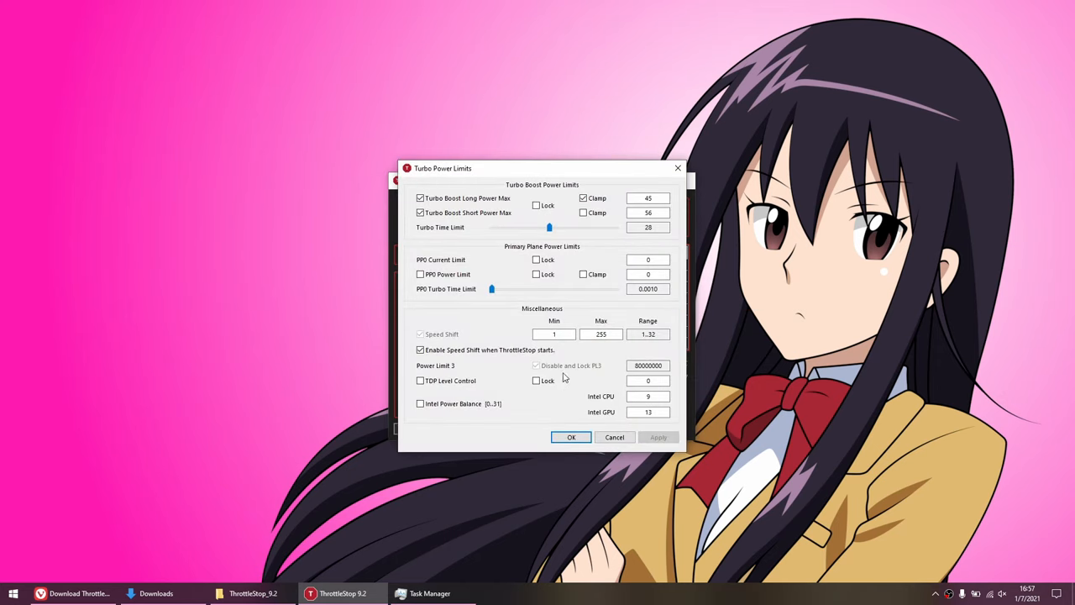
pyautogui.moveTo(579, 308)
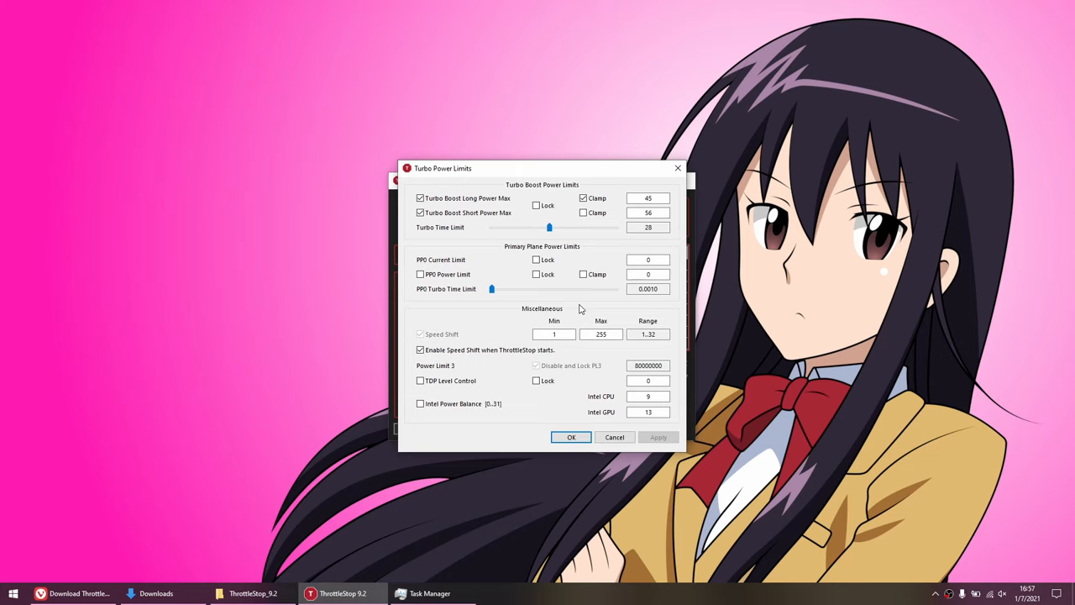
pyautogui.moveTo(584, 229)
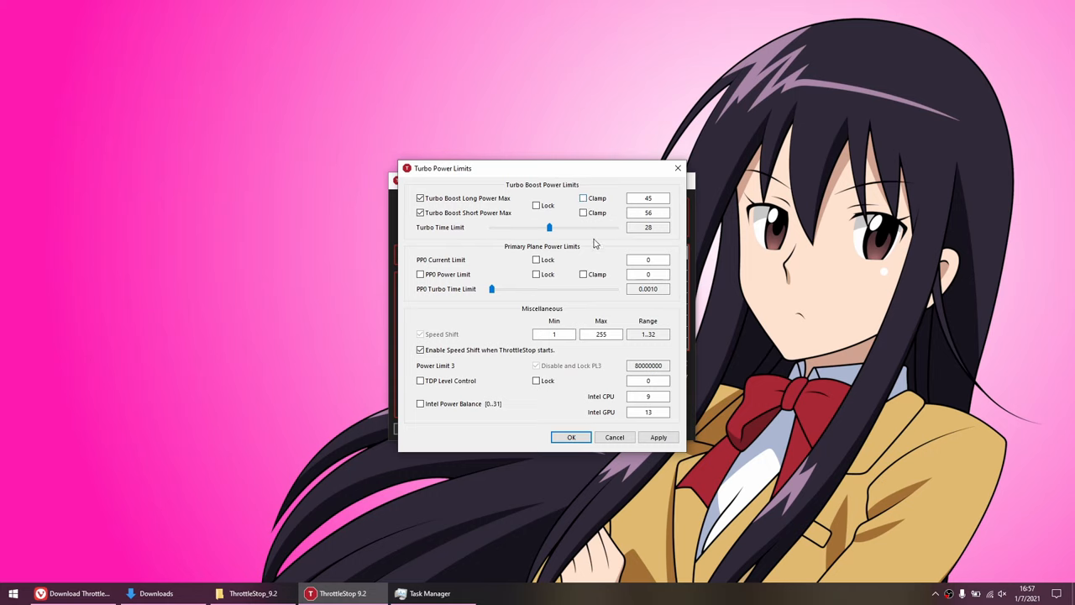
pyautogui.moveTo(594, 256)
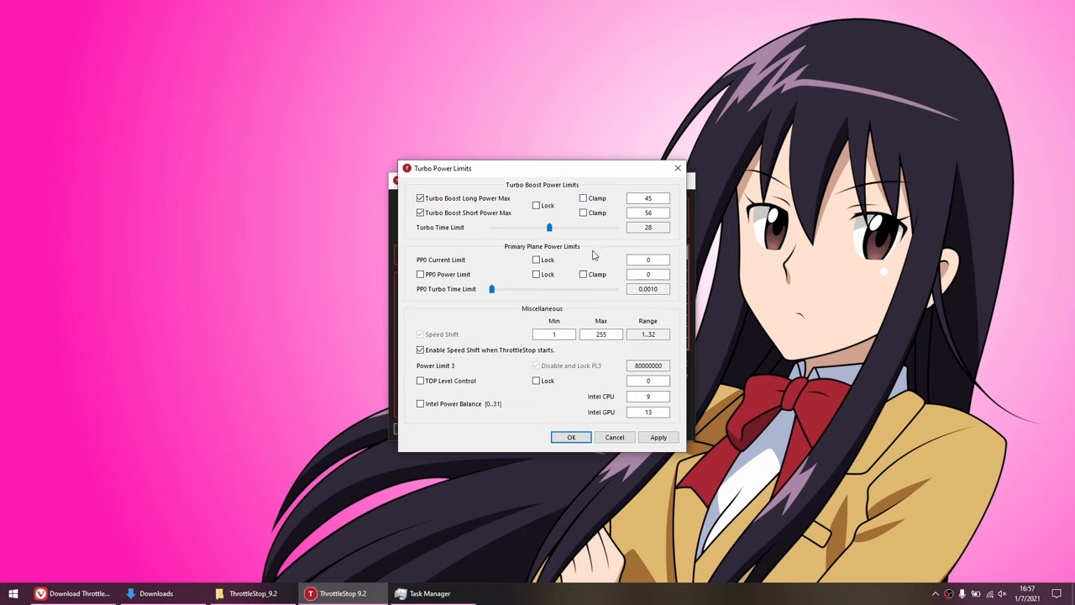
pyautogui.click(647, 199)
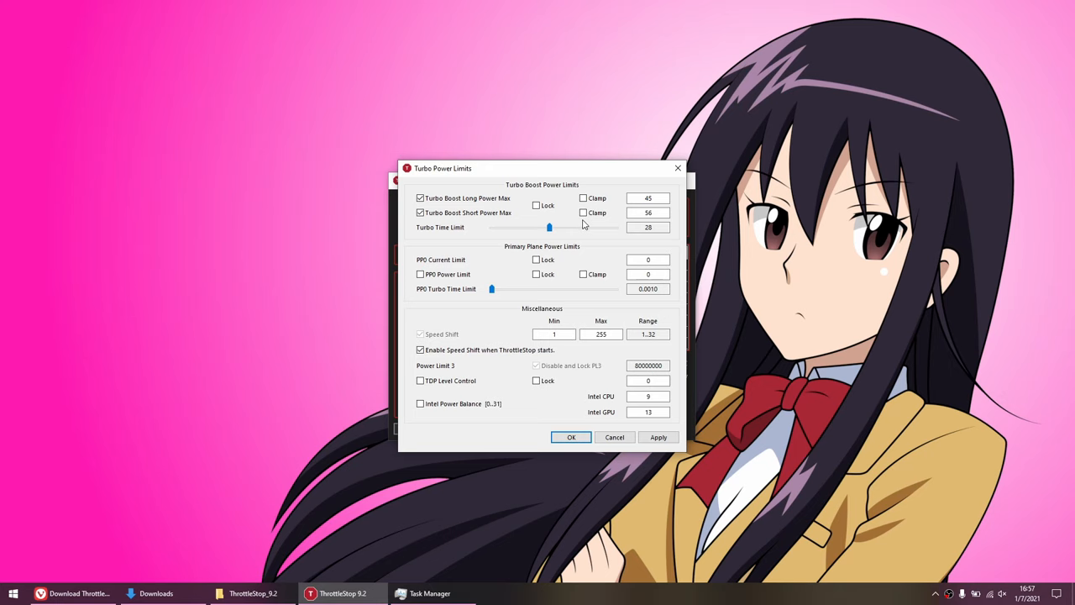
pyautogui.moveTo(621, 235)
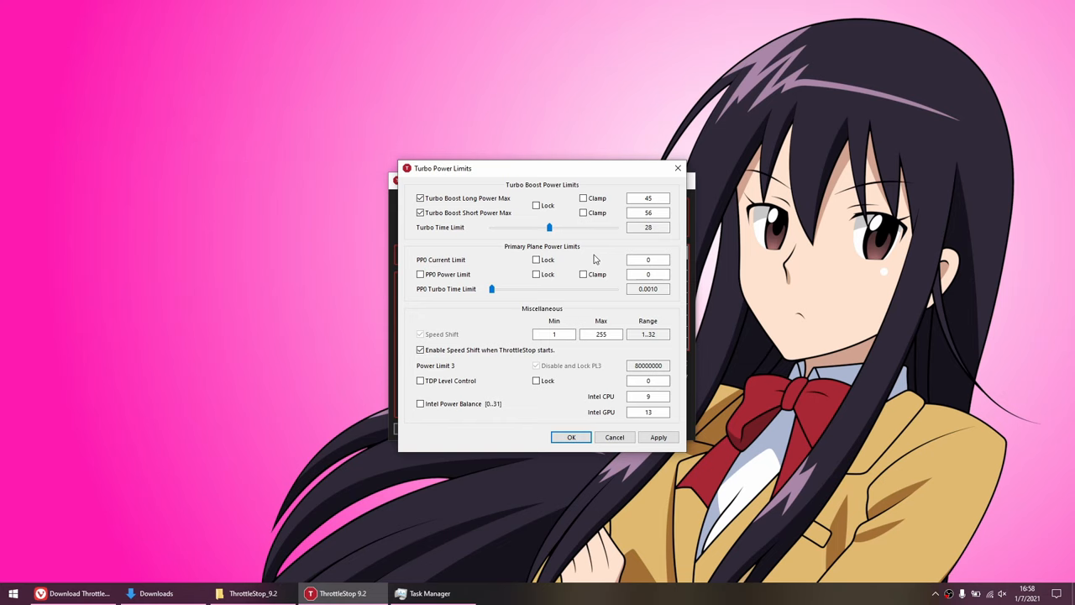
pyautogui.moveTo(612, 316)
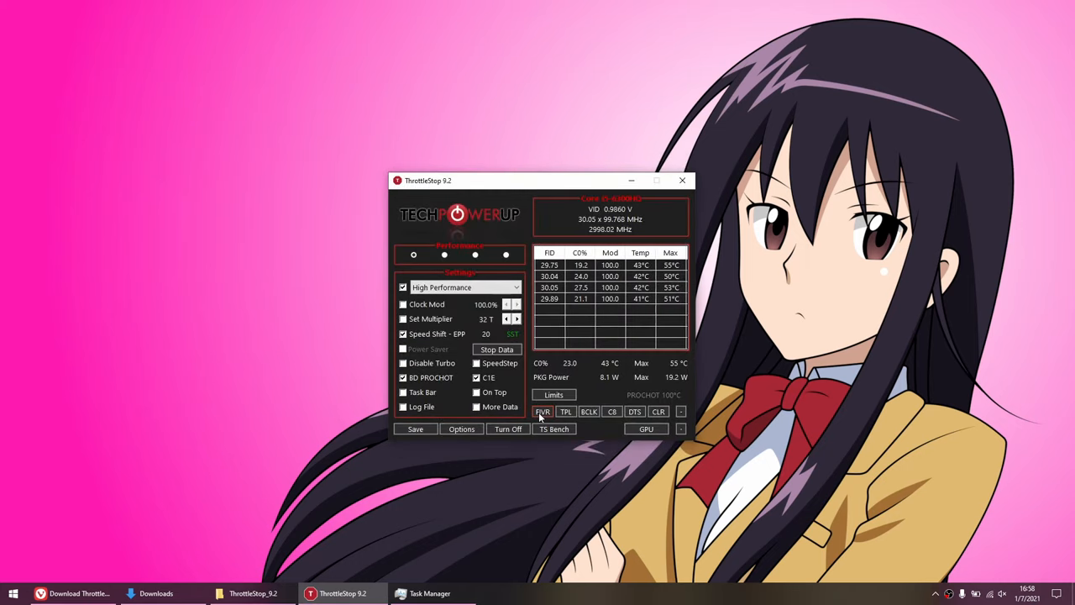
# - Disable and lock the turbo power limits in the FIVR controls and apply
pyautogui.click(543, 412)
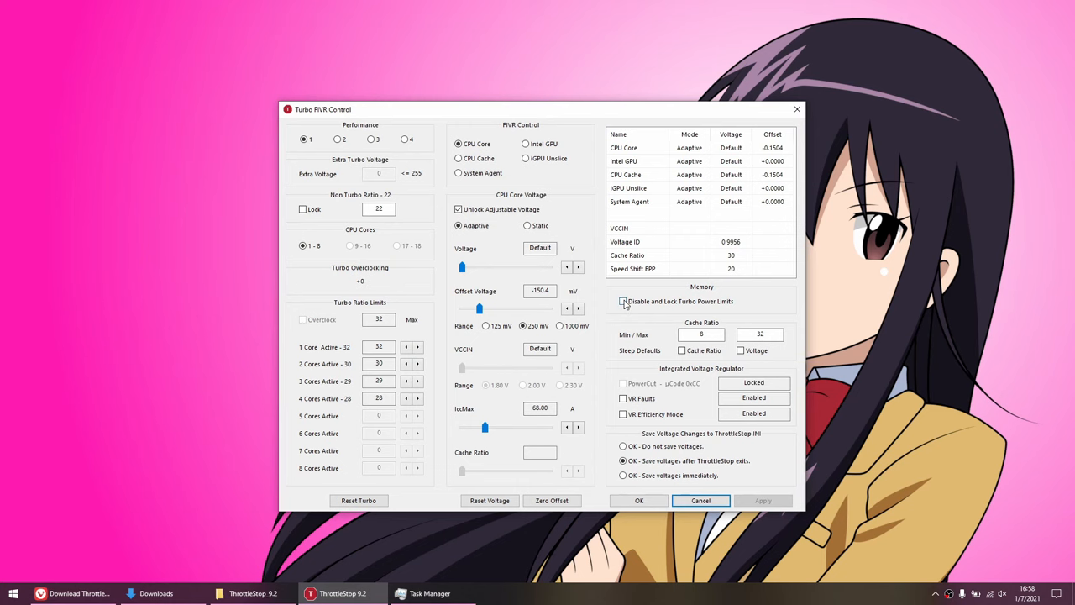
pyautogui.click(624, 301)
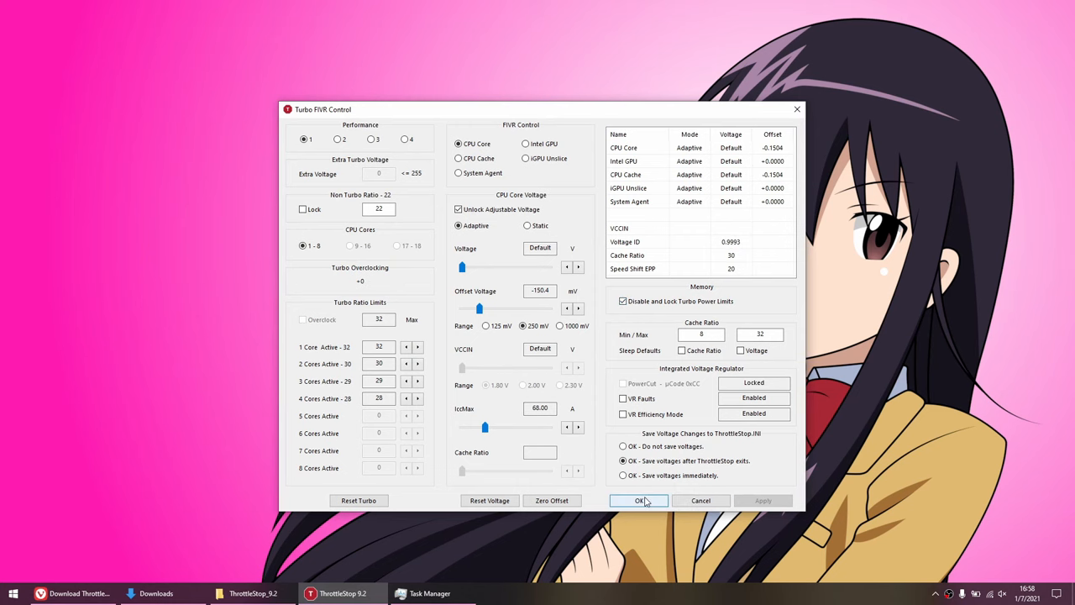
pyautogui.click(639, 500)
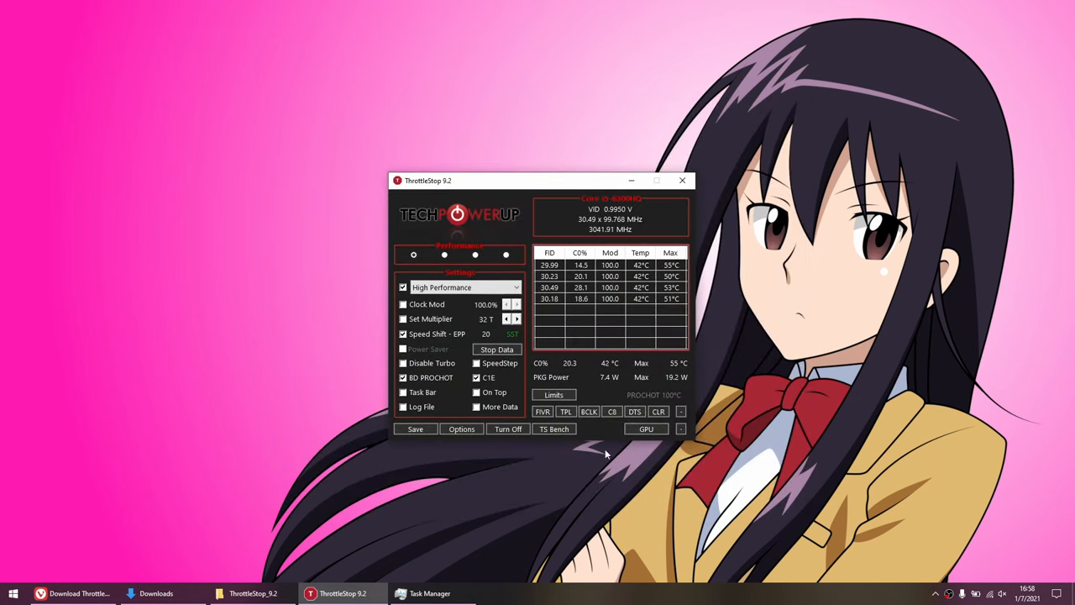
# - Recheck the 45 long and 56 short power max values in Turbo Power Limits, then close it
pyautogui.click(554, 395)
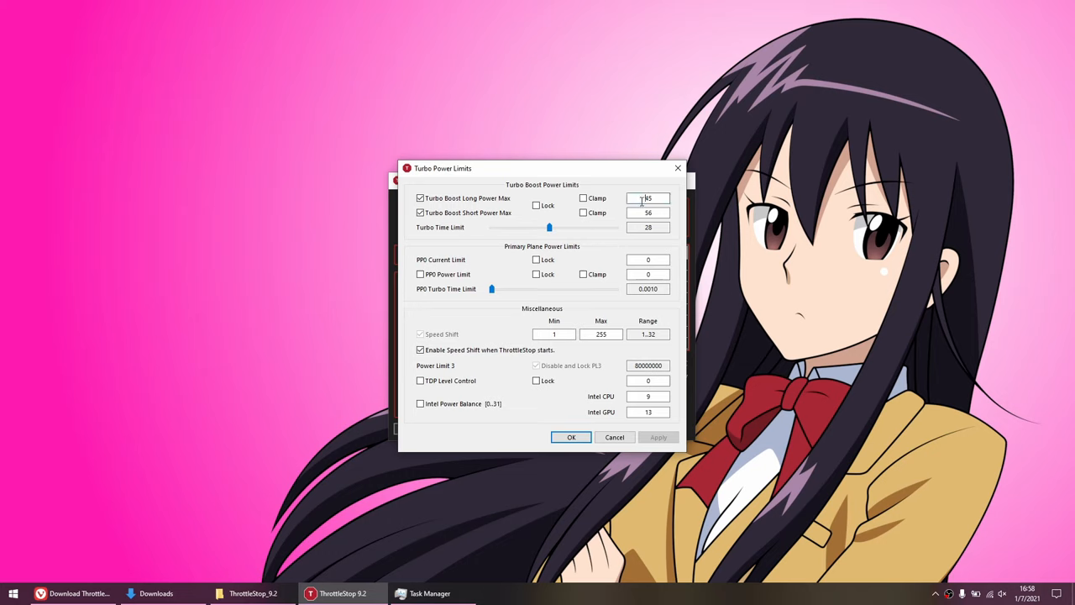
pyautogui.tripleClick(648, 199)
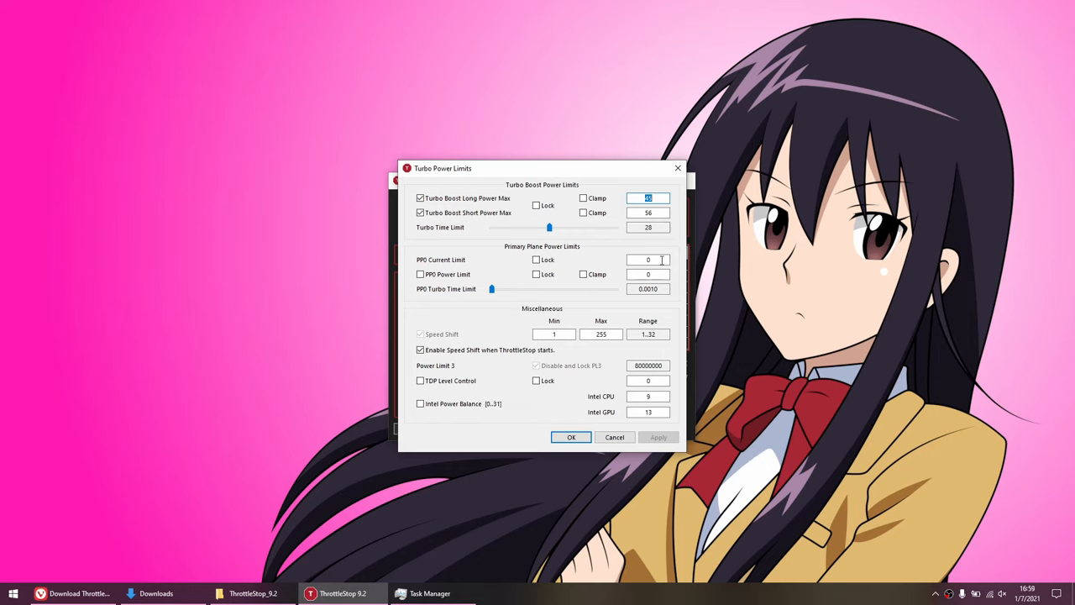
pyautogui.click(571, 437)
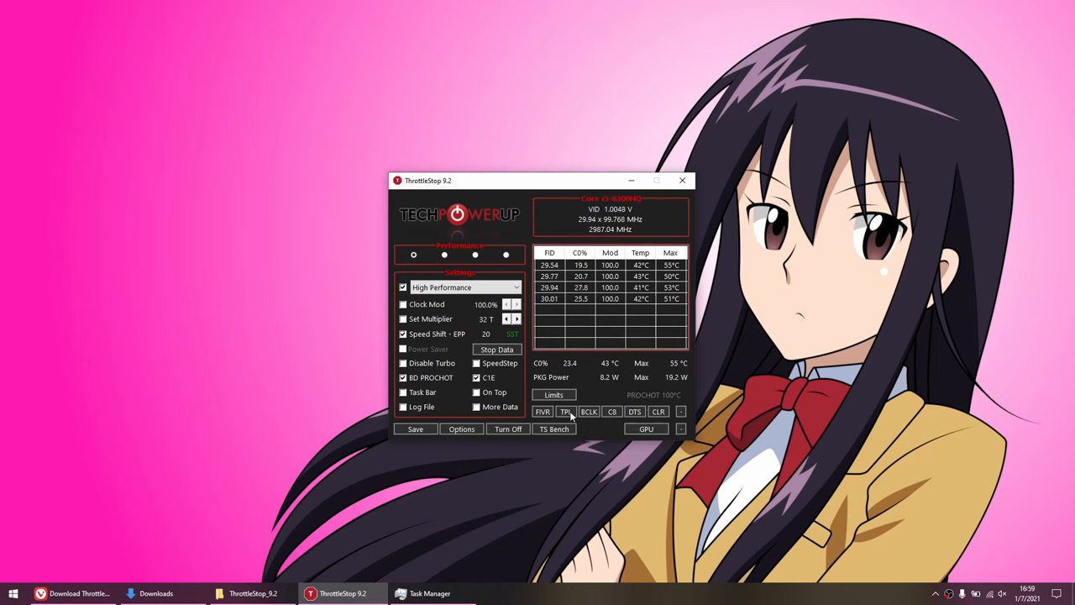
pyautogui.click(554, 395)
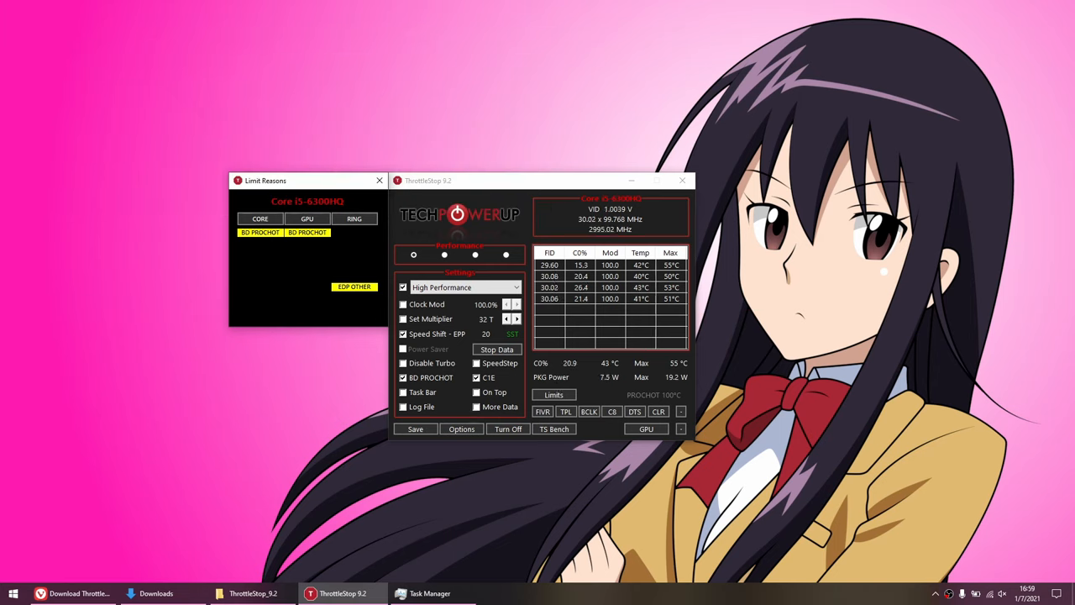
pyautogui.moveTo(343, 324)
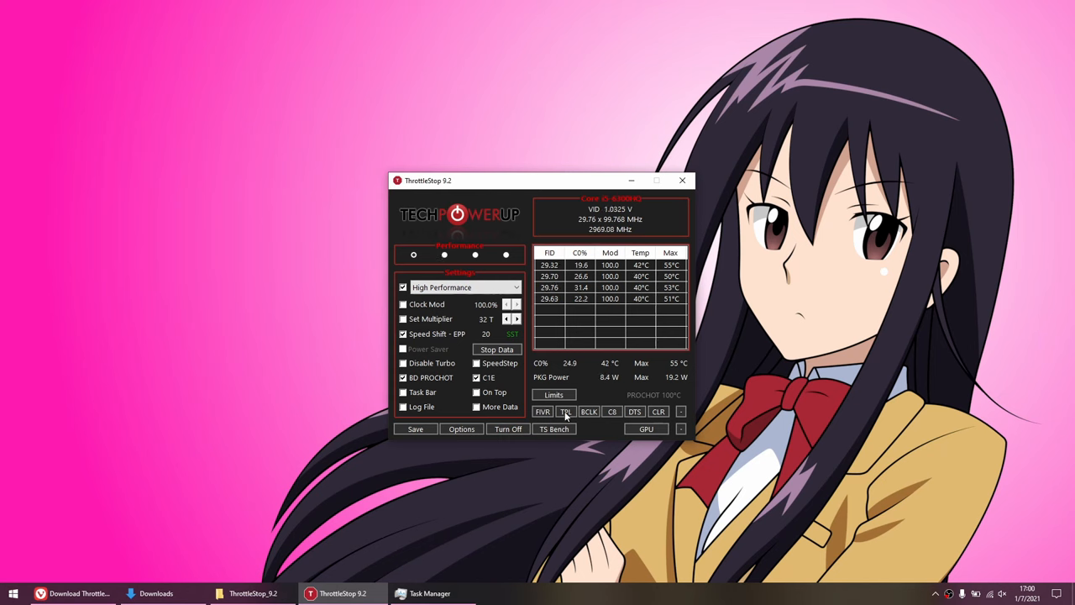
pyautogui.click(564, 412)
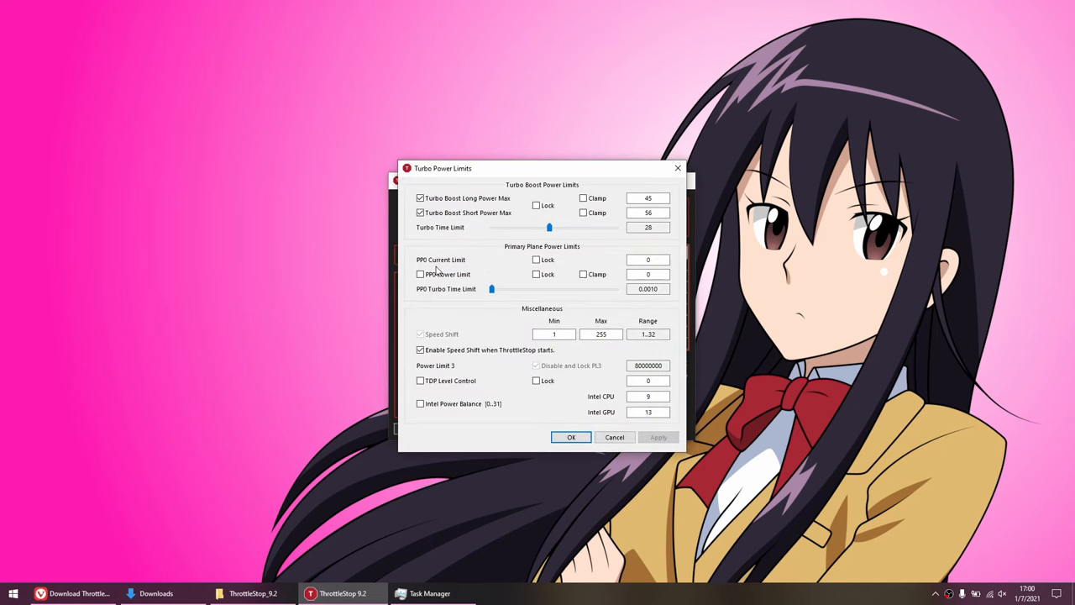
pyautogui.click(648, 259)
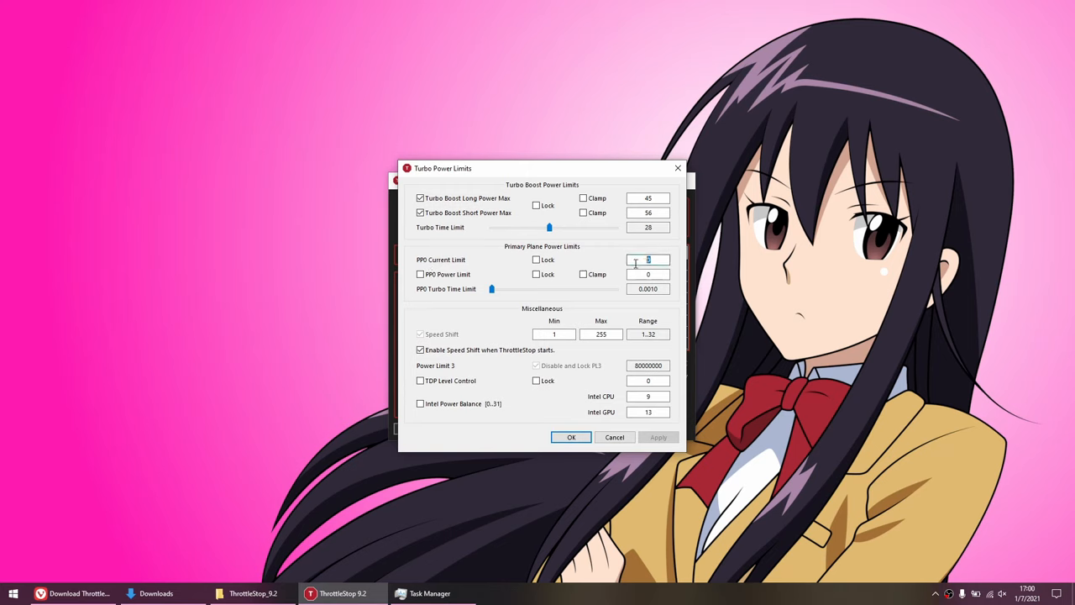
pyautogui.click(648, 259)
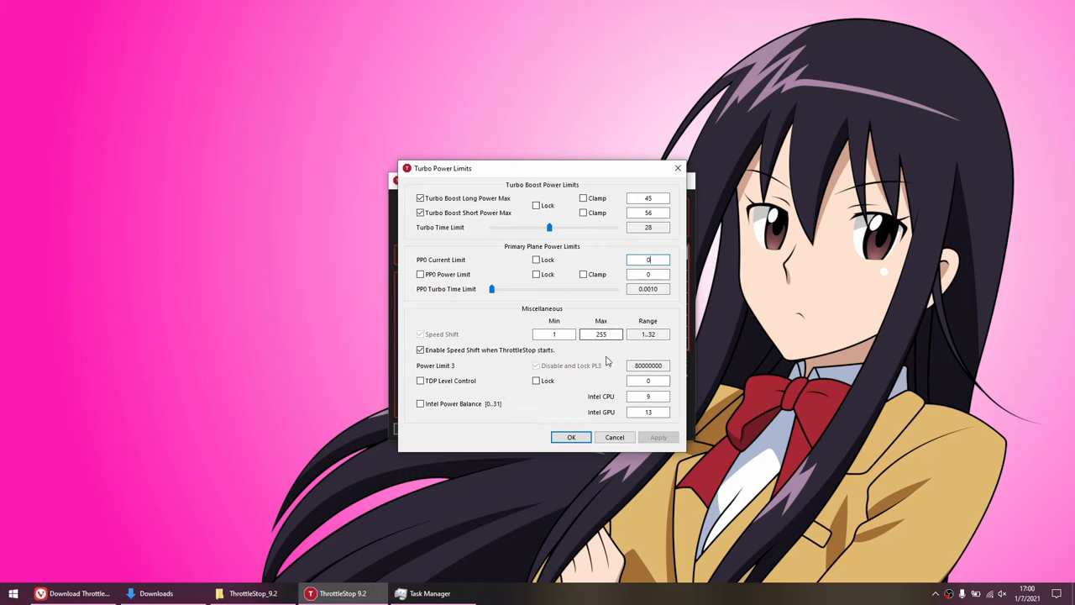
pyautogui.click(571, 437)
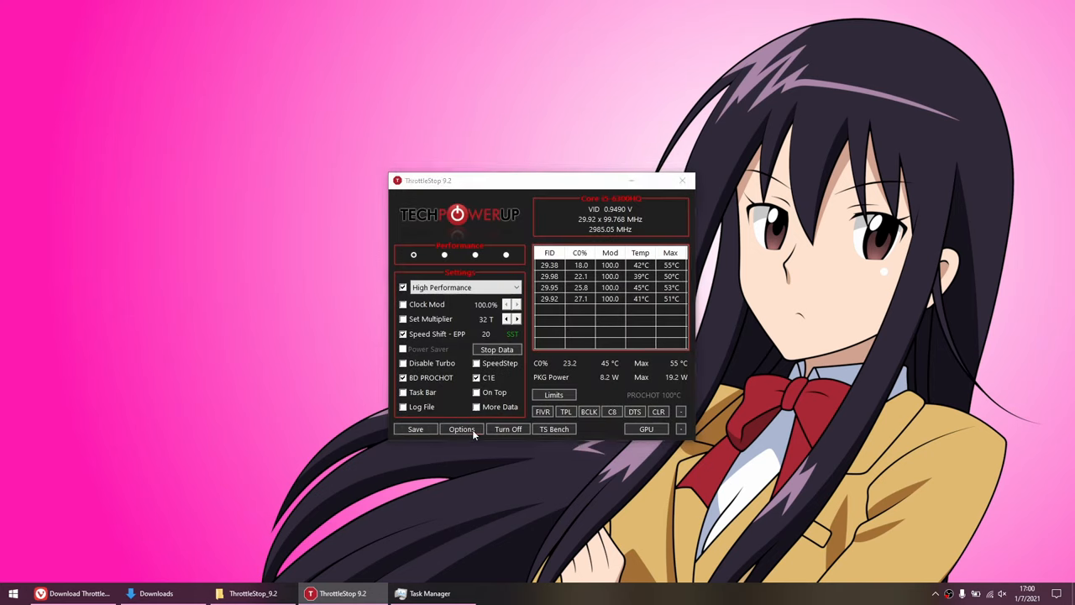
# - Set profile 1 as default on AC, profile 4 on battery, and start minimized, then save the options
pyautogui.click(462, 430)
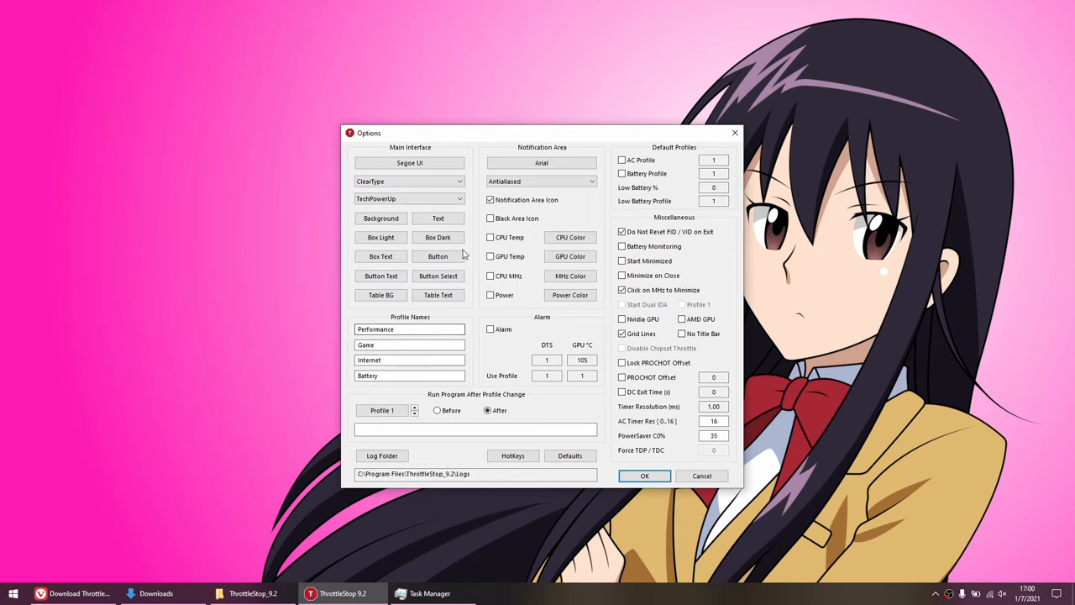
pyautogui.click(409, 328)
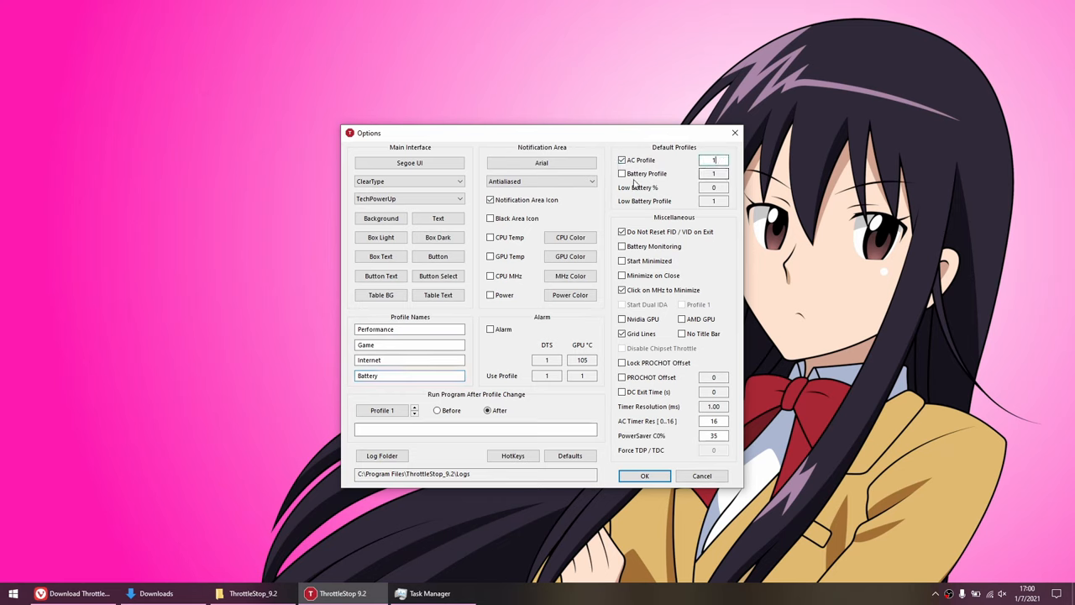
pyautogui.click(621, 173)
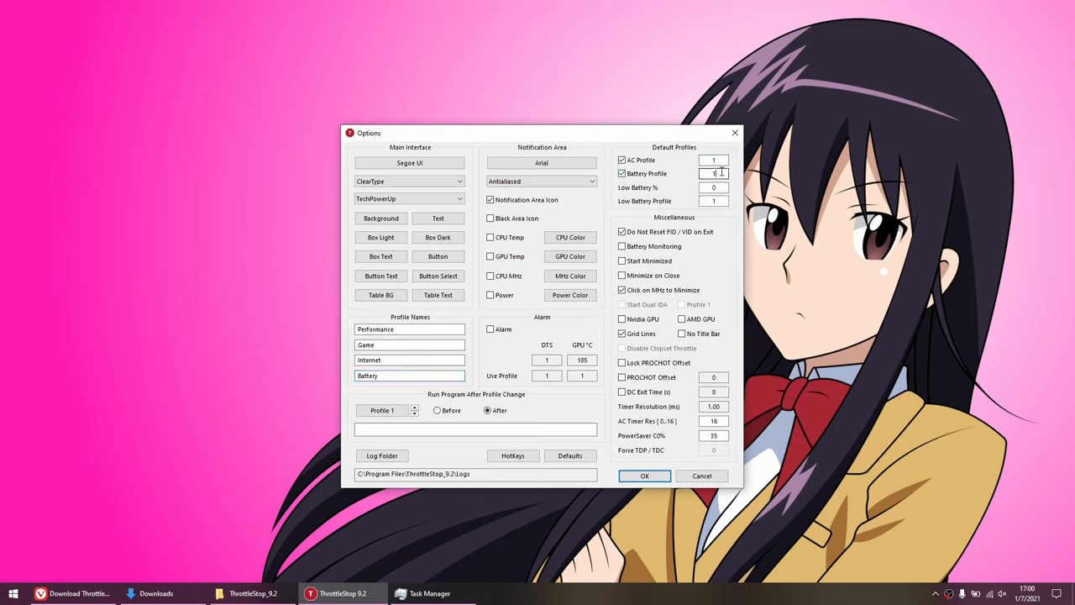
pyautogui.write('4')
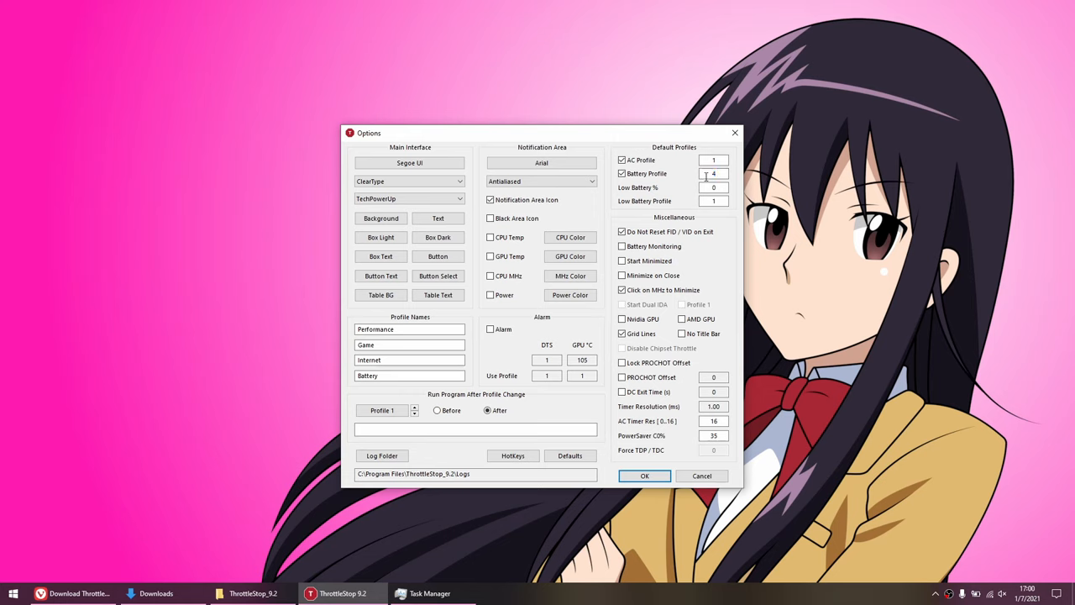
pyautogui.click(713, 173)
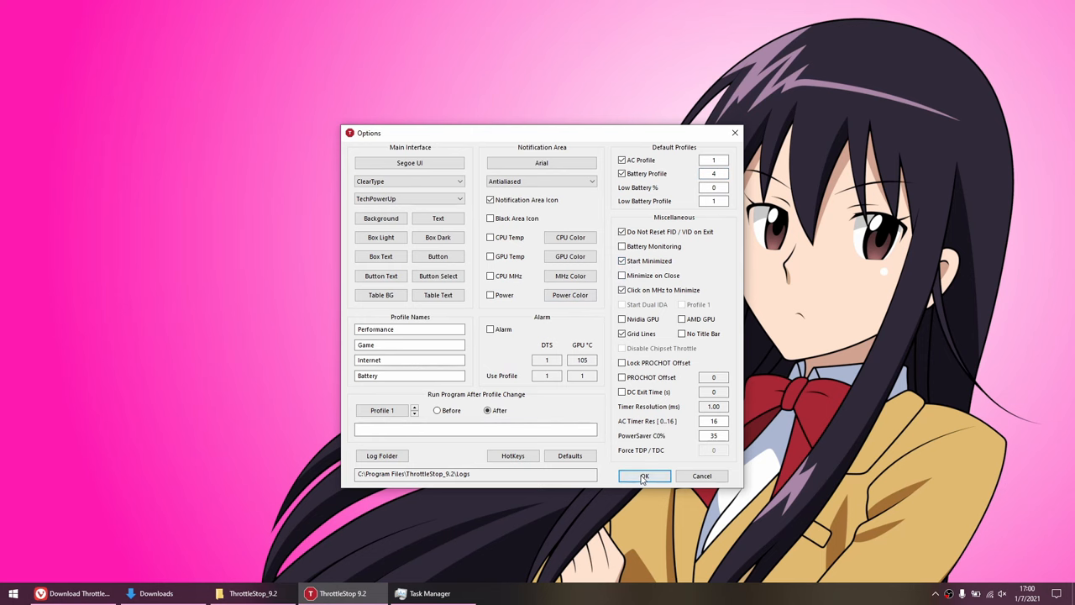
pyautogui.click(645, 476)
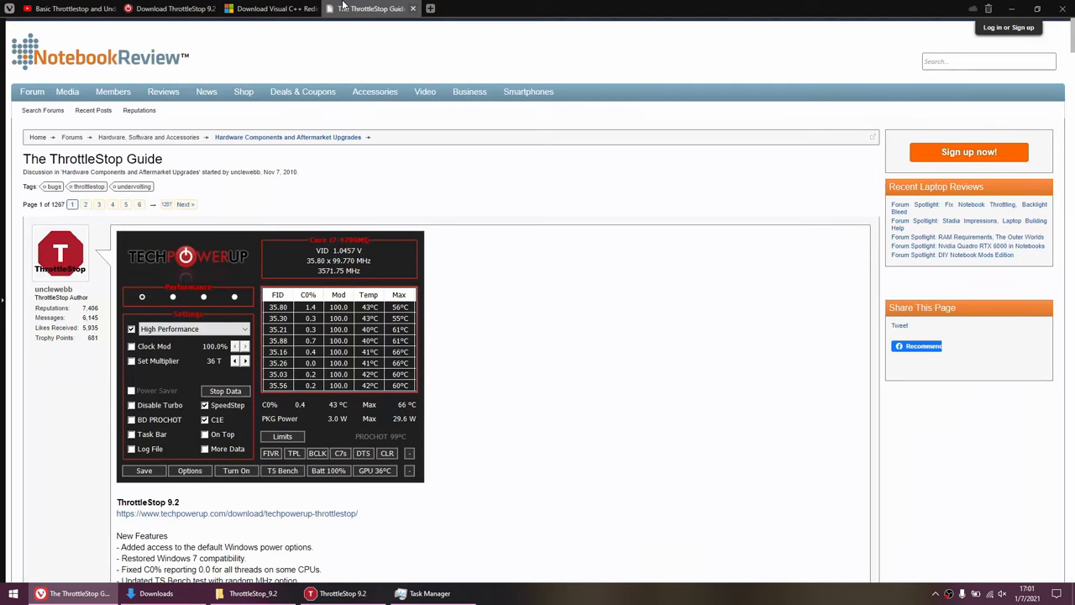
# - Scroll the guide down to the 'How To Start ThrottleStop With Windows' post
pyautogui.scroll(-3)
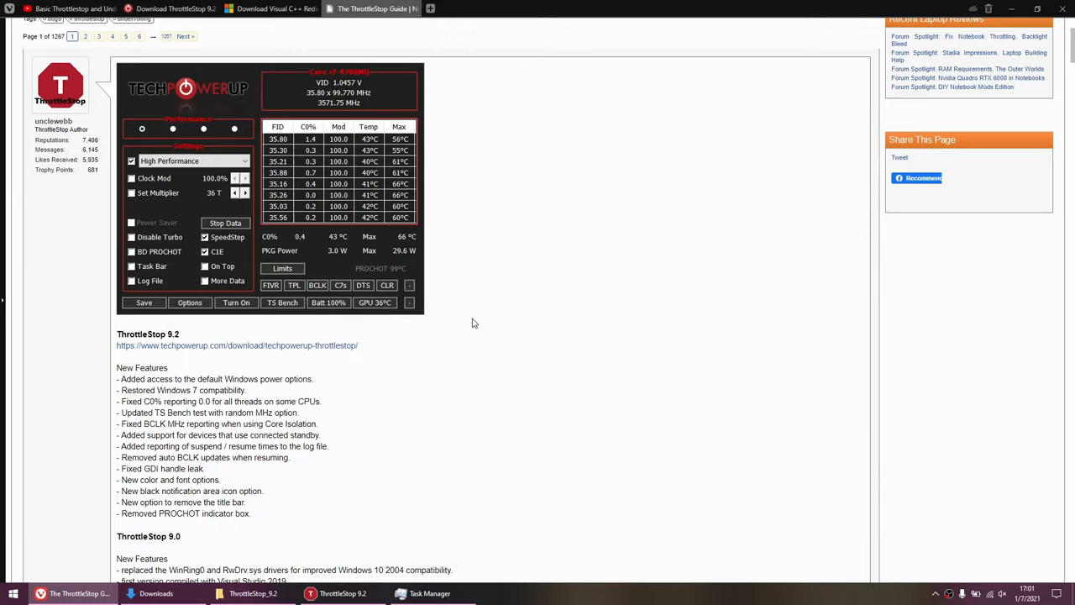
pyautogui.scroll(-3)
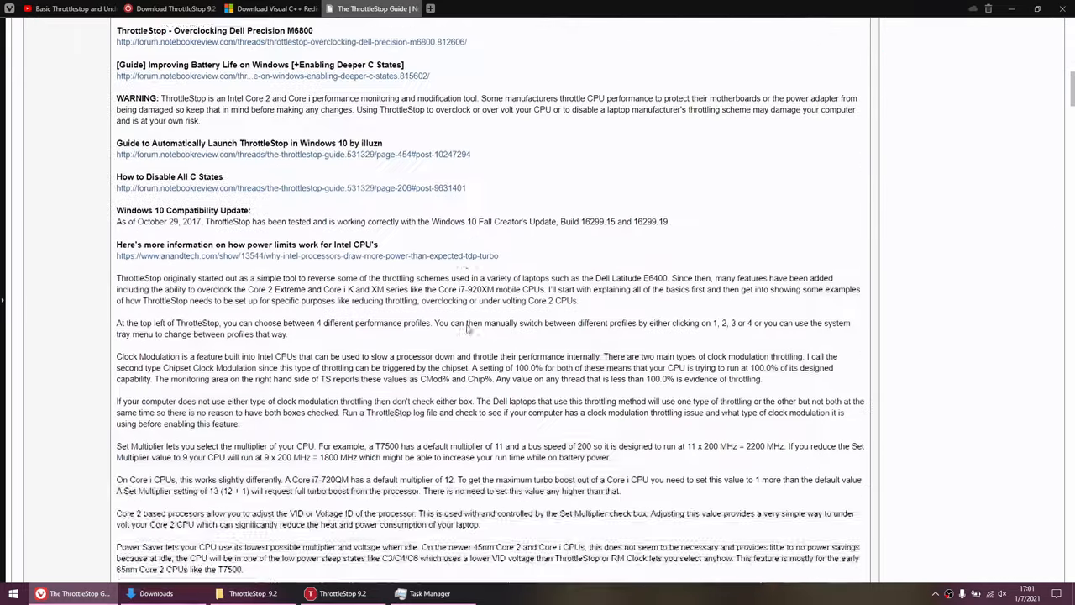
pyautogui.scroll(-3)
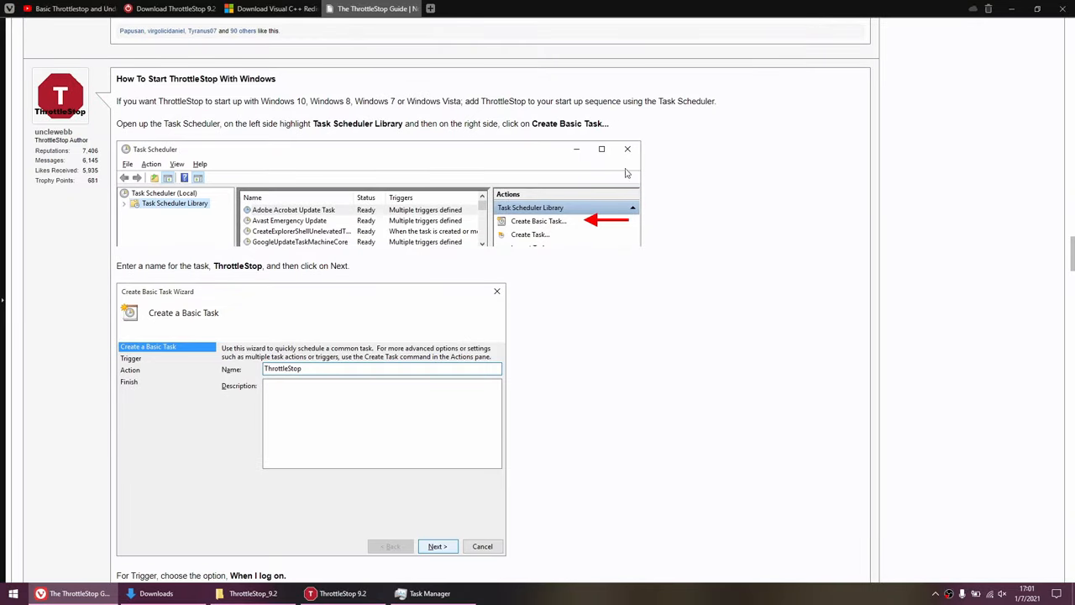
pyautogui.scroll(-3)
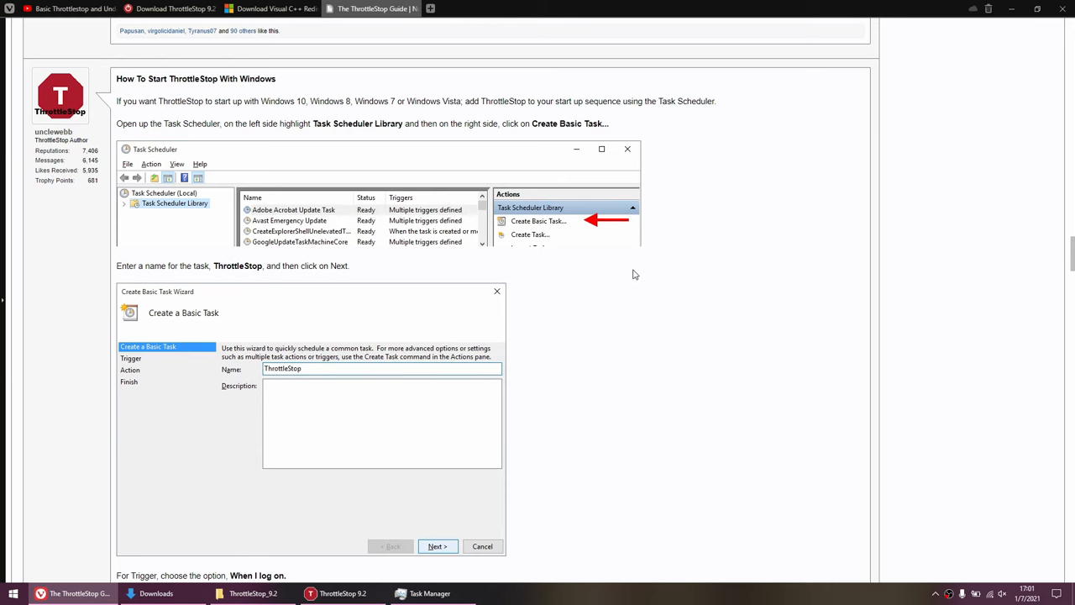
pyautogui.moveTo(1008, 5)
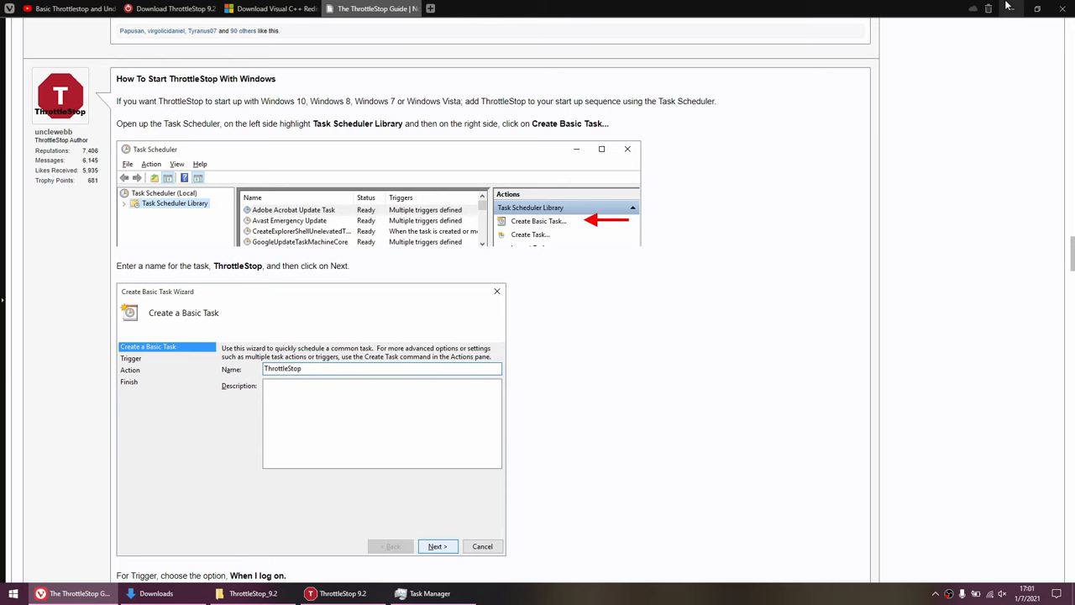